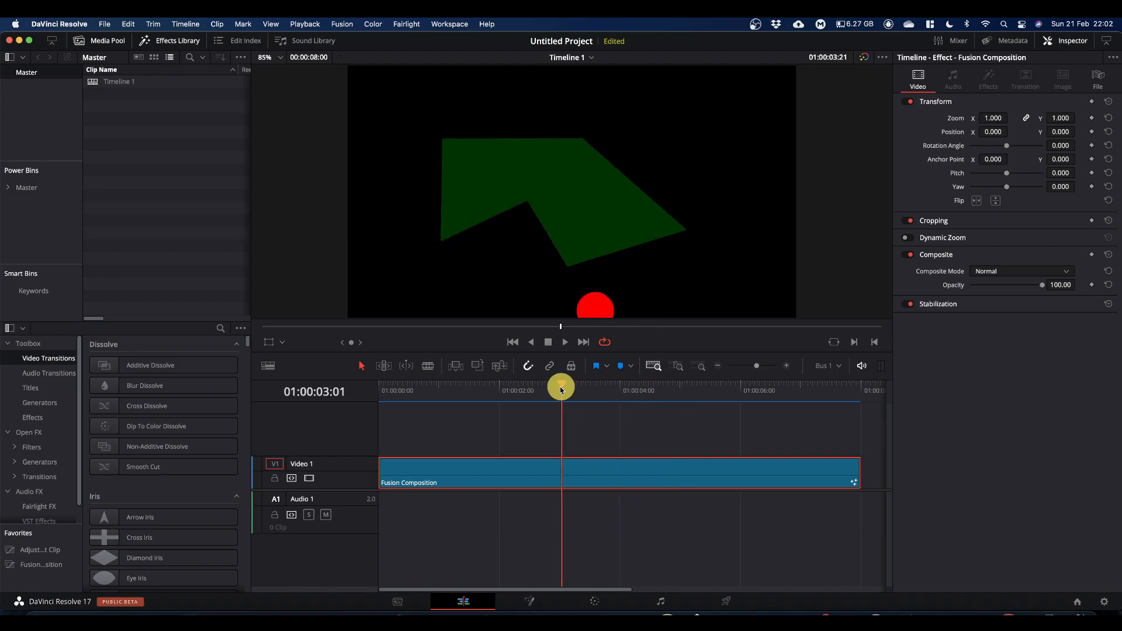
# Step: Preview the shapes' motion, then move Merge1 and MediaOut1 to the lower right of the graph
pyautogui.moveTo(562, 390); pyautogui.dragTo(401, 395)
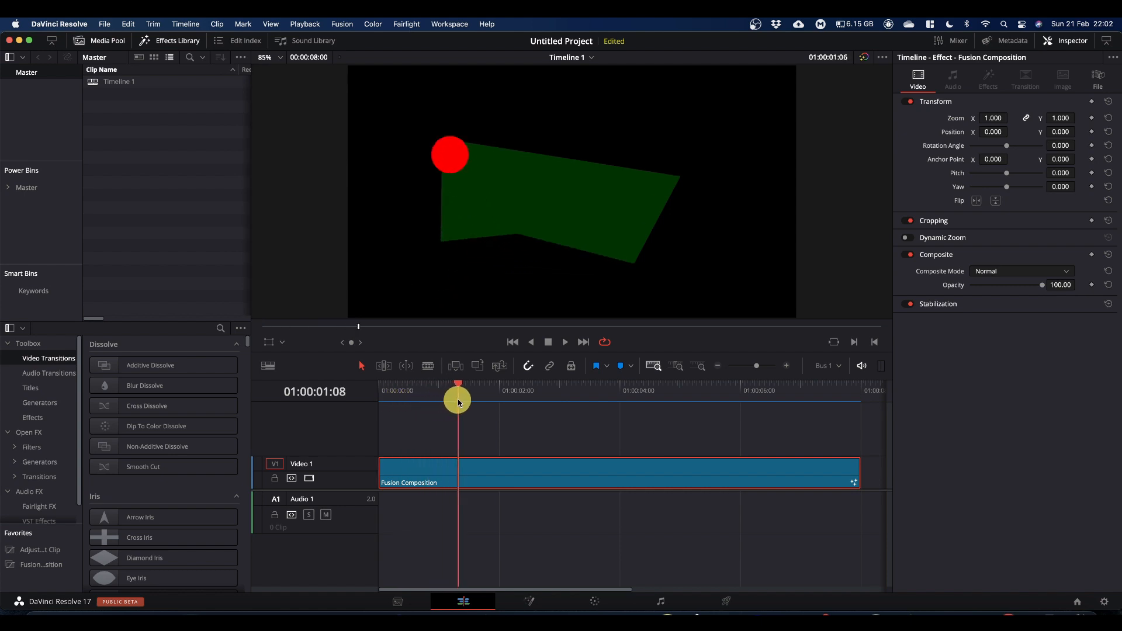
pyautogui.moveTo(459, 398); pyautogui.dragTo(685, 398)
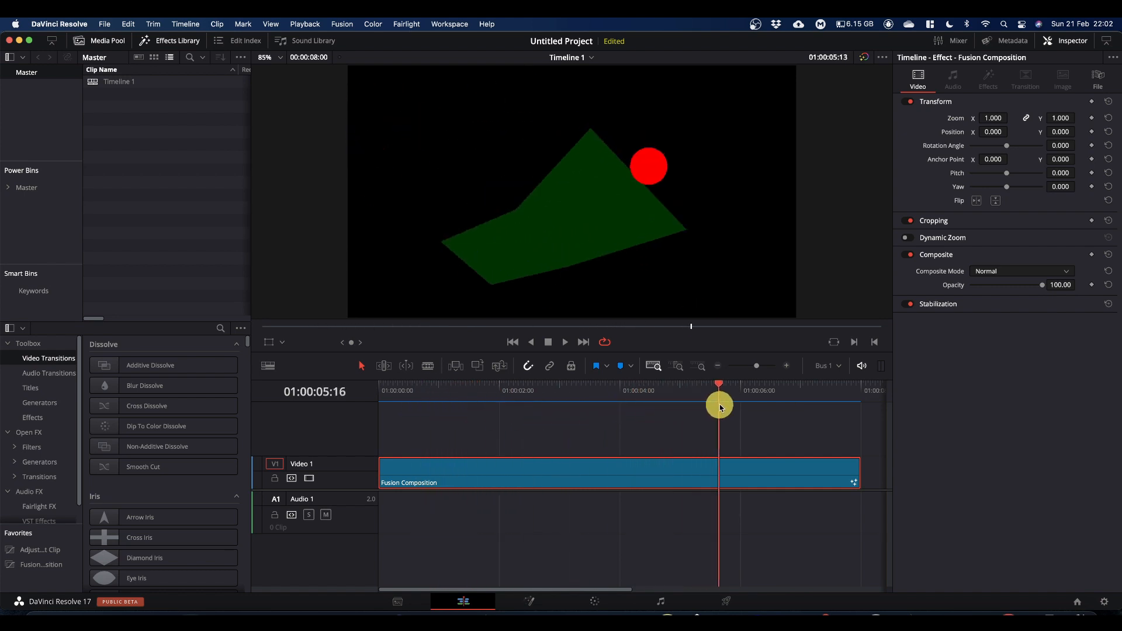
pyautogui.click(593, 390)
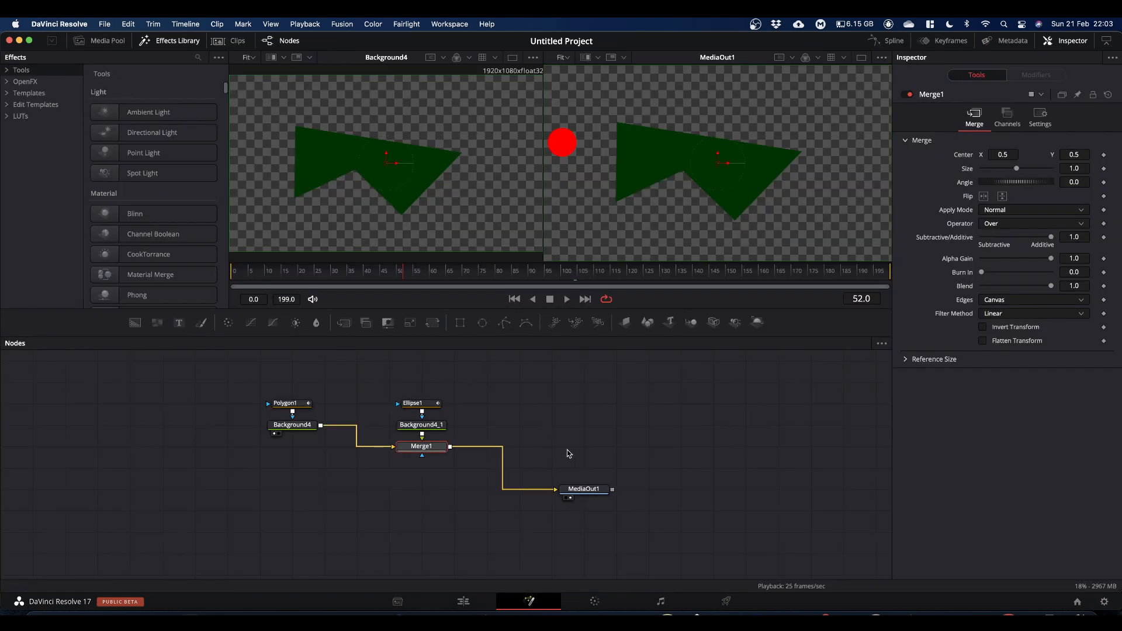
pyautogui.moveTo(584, 488); pyautogui.dragTo(680, 489)
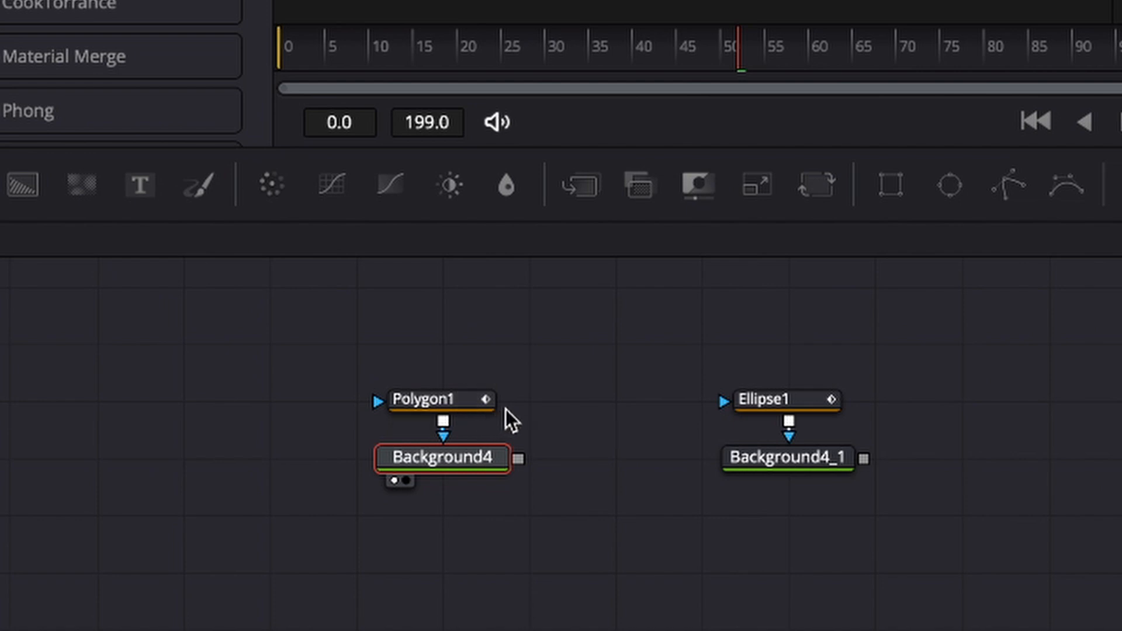
pyautogui.moveTo(929, 408)
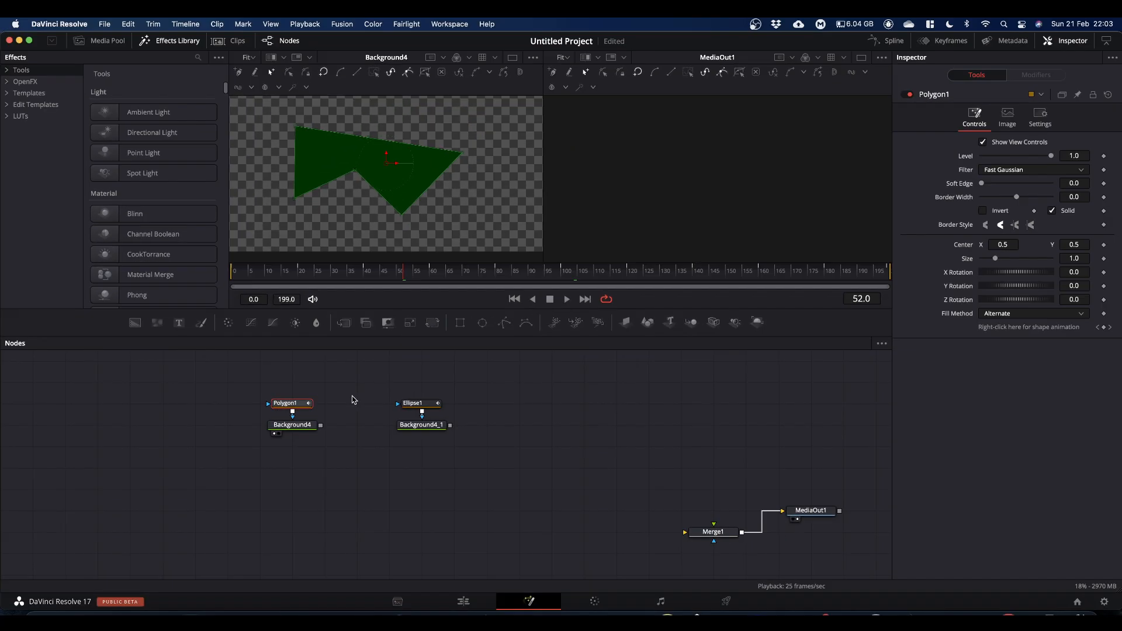
pyautogui.moveTo(266, 372)
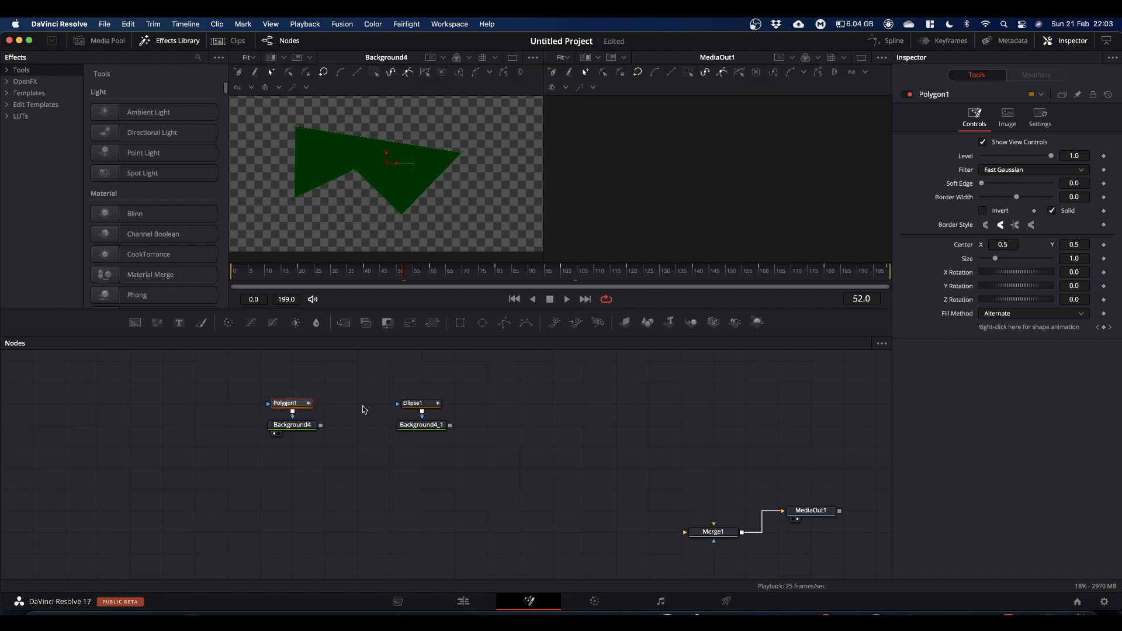
# Step: Go to frame 20 and show Ellipse1's keyframed Center parameter in the Inspector
pyautogui.click(419, 403)
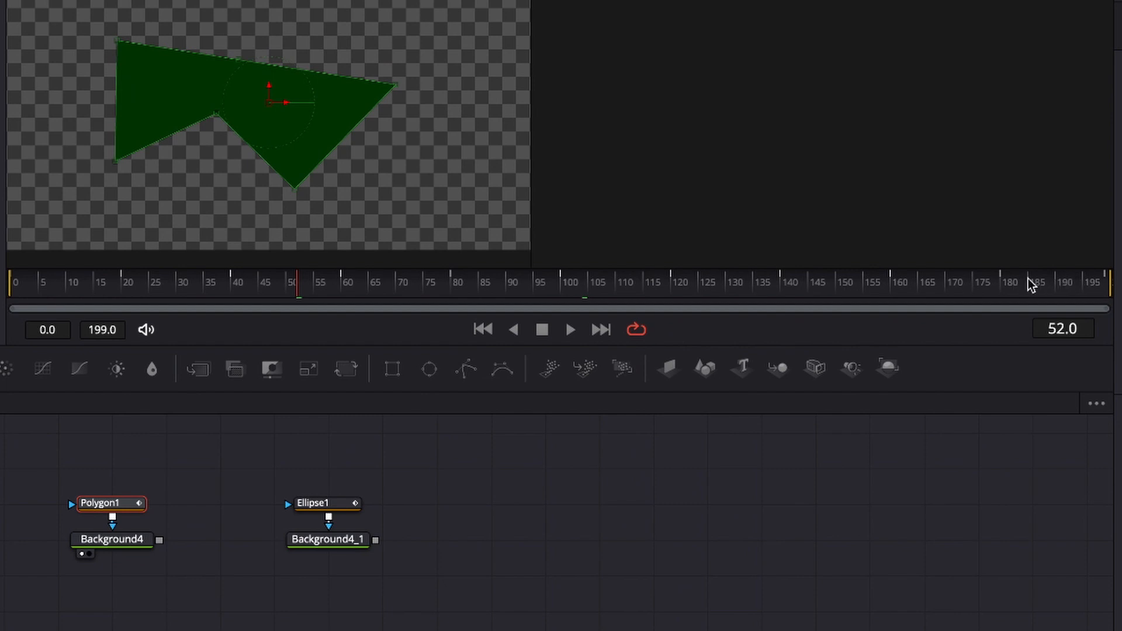
pyautogui.moveTo(449, 291)
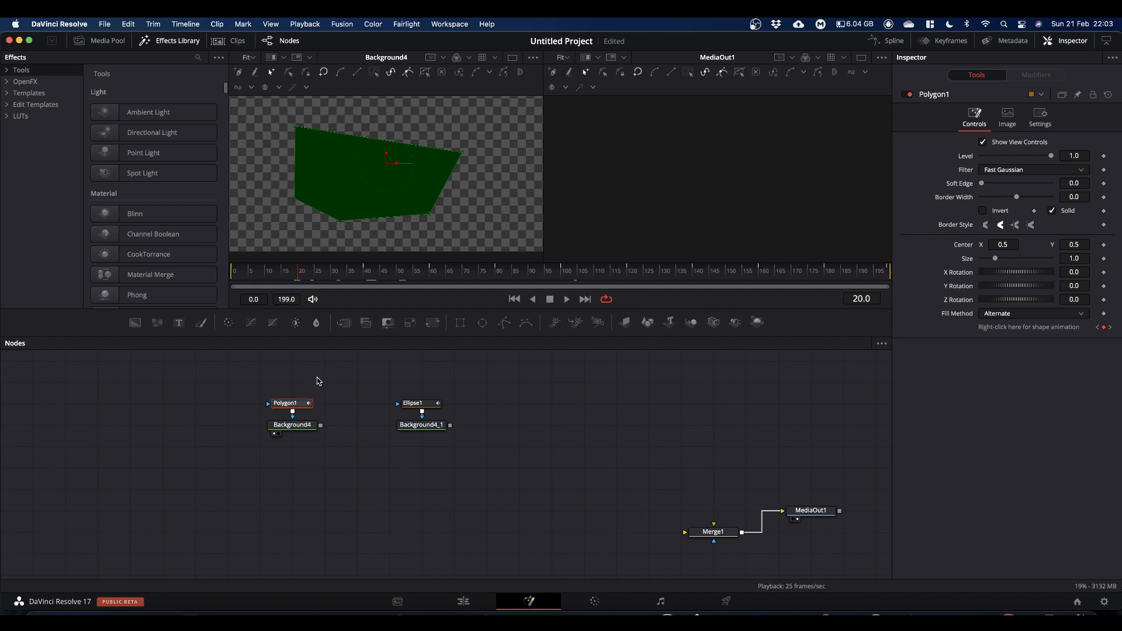
pyautogui.click(421, 404)
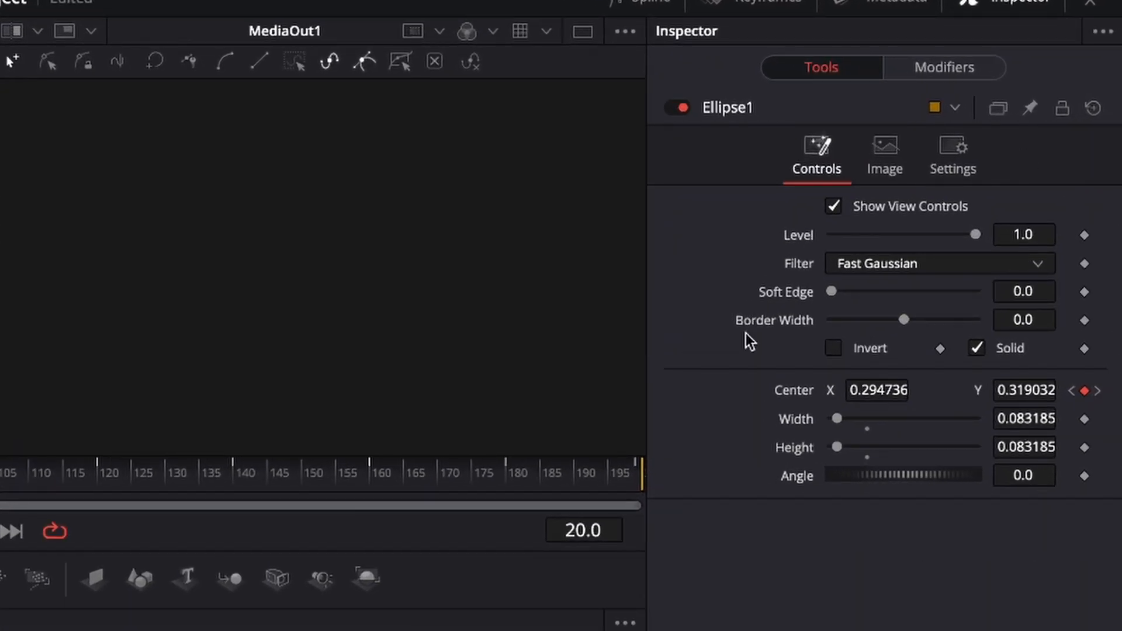
pyautogui.moveTo(1007, 566)
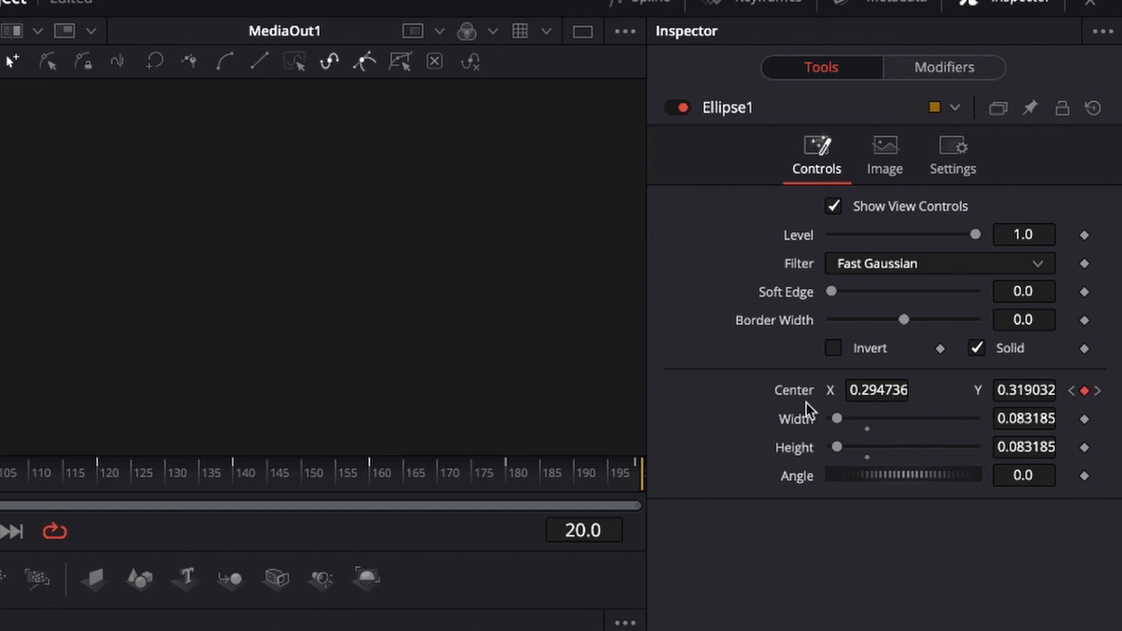
pyautogui.moveTo(1085, 392)
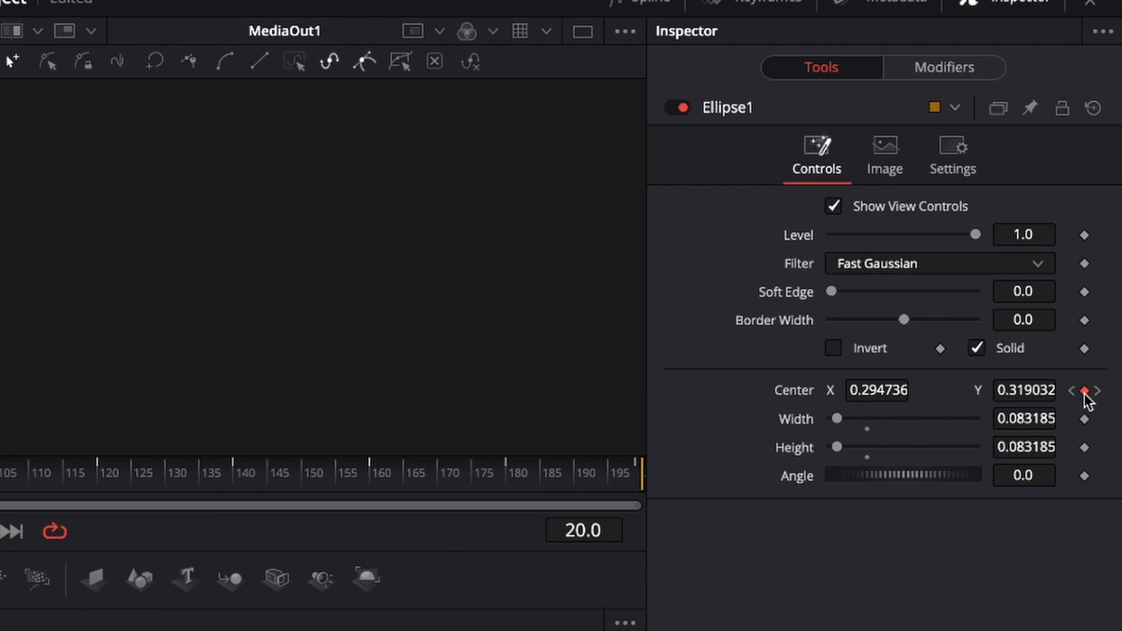
pyautogui.moveTo(501, 510)
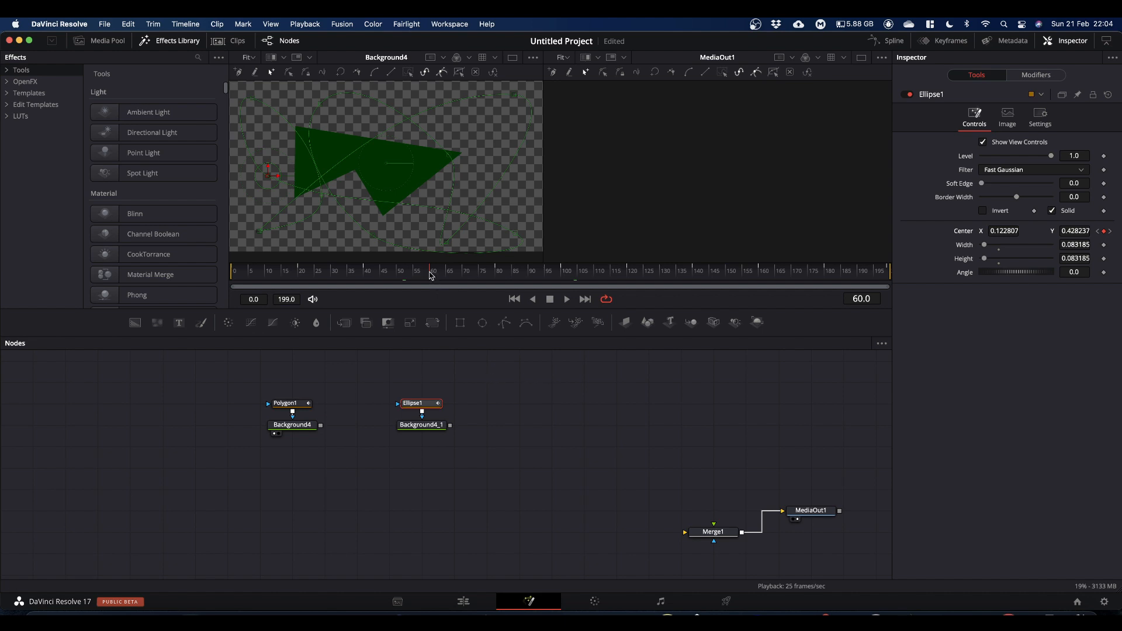
pyautogui.moveTo(403, 270); pyautogui.dragTo(364, 286)
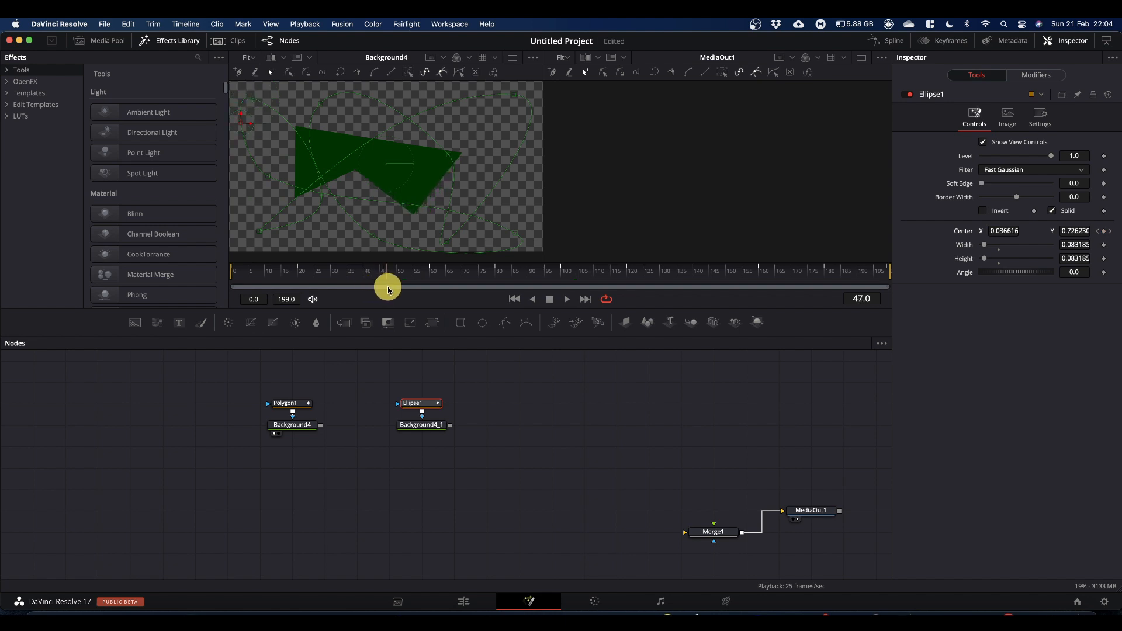
pyautogui.moveTo(387, 287); pyautogui.dragTo(425, 286)
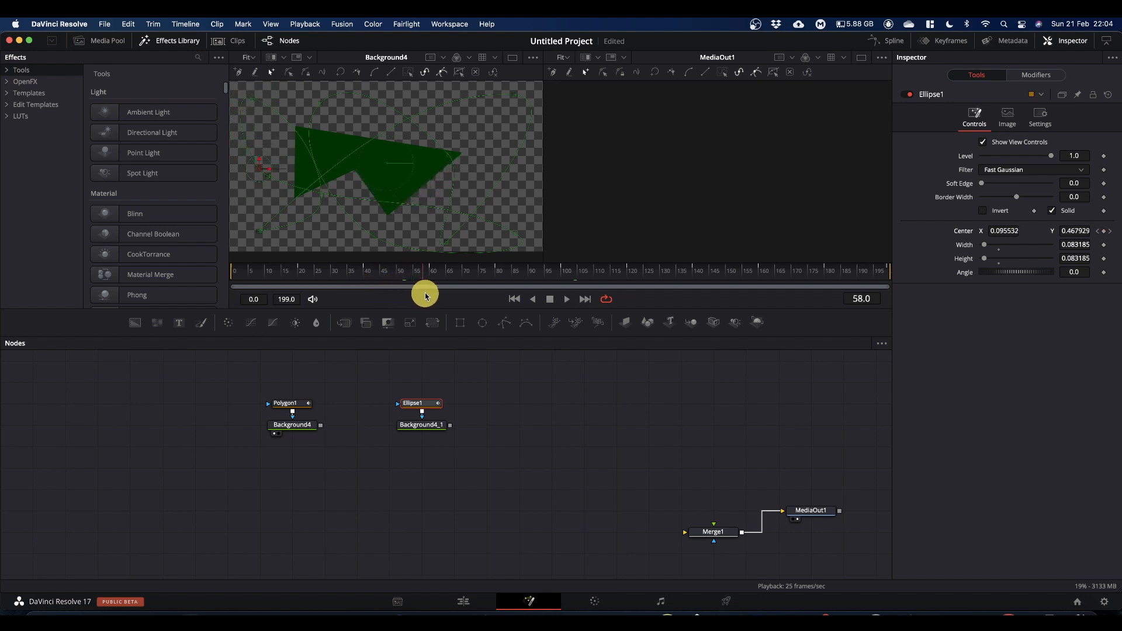
pyautogui.moveTo(425, 295); pyautogui.dragTo(364, 295)
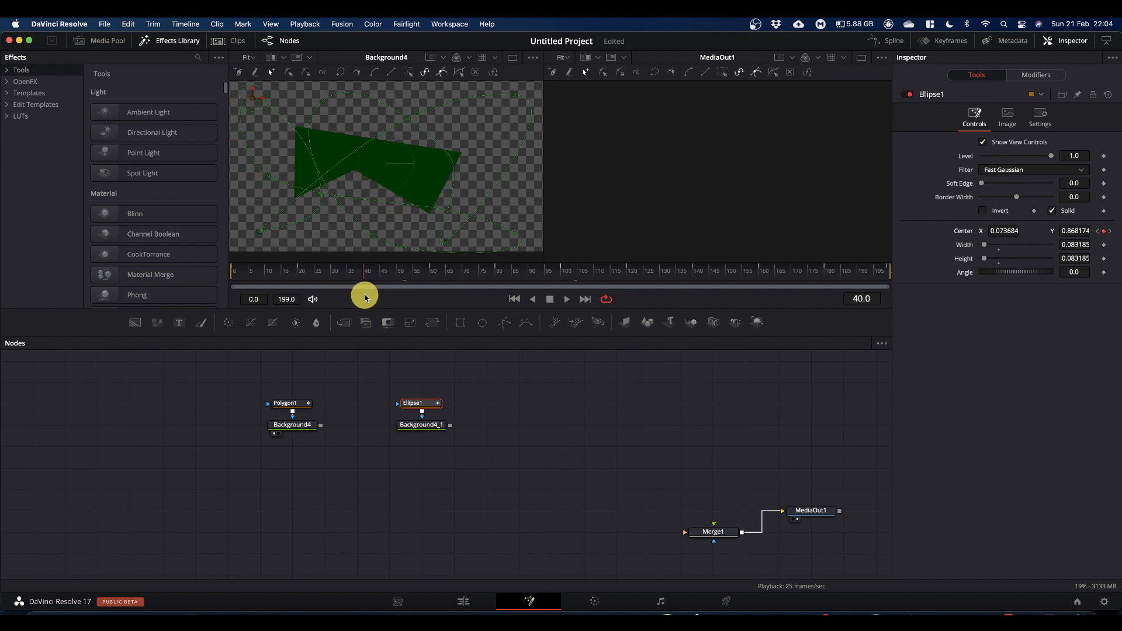
pyautogui.moveTo(364, 286); pyautogui.dragTo(418, 286)
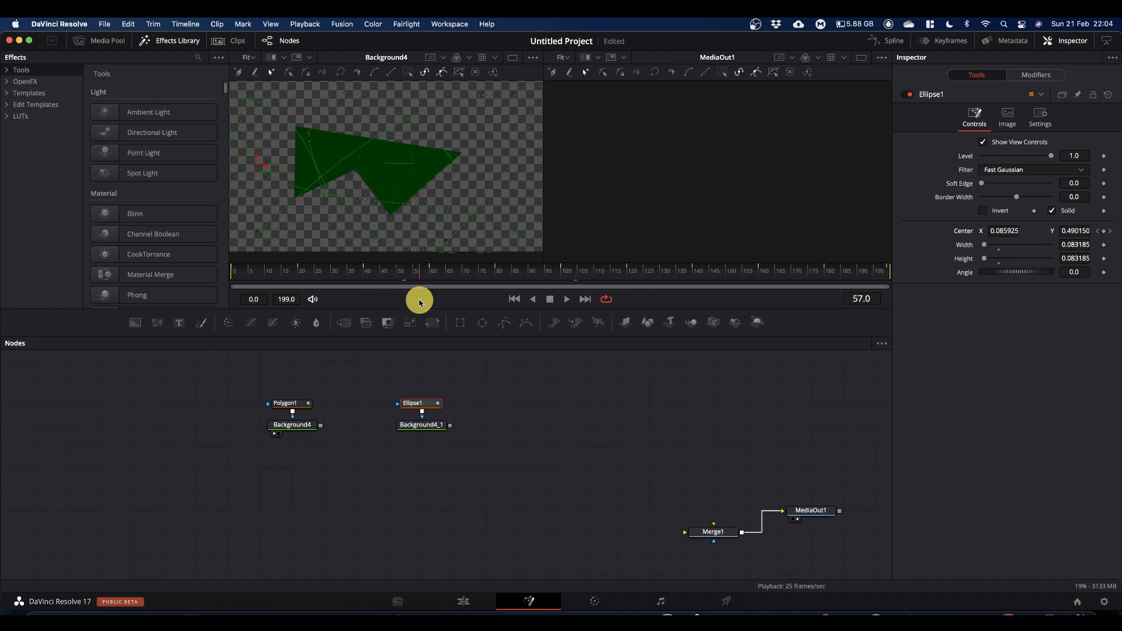
pyautogui.moveTo(418, 300); pyautogui.dragTo(362, 300)
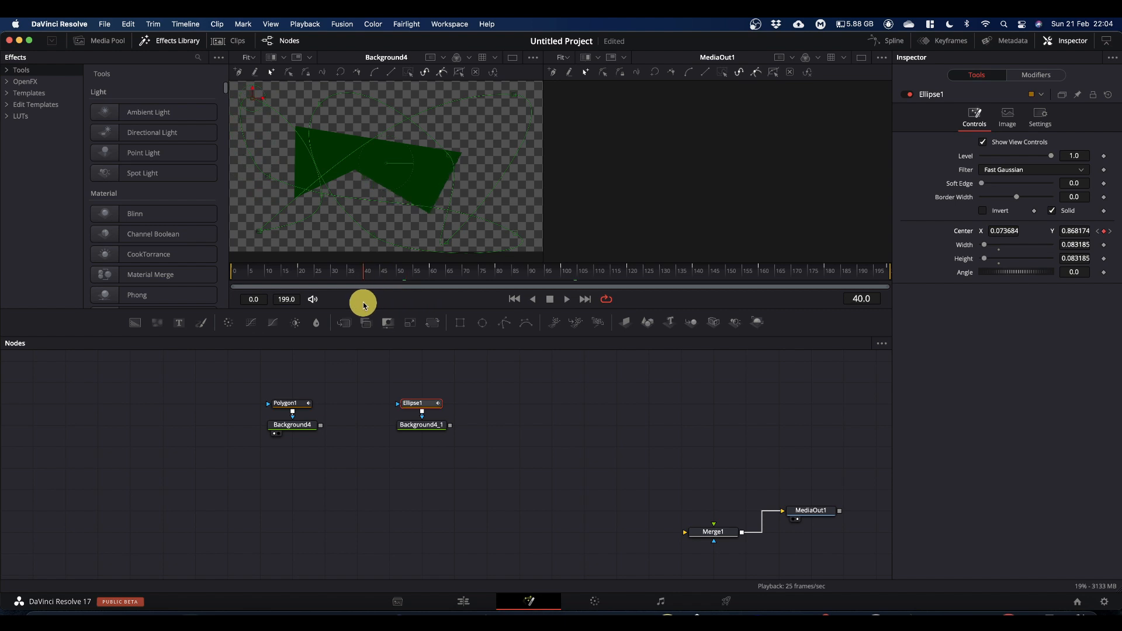
pyautogui.moveTo(365, 302); pyautogui.dragTo(429, 302)
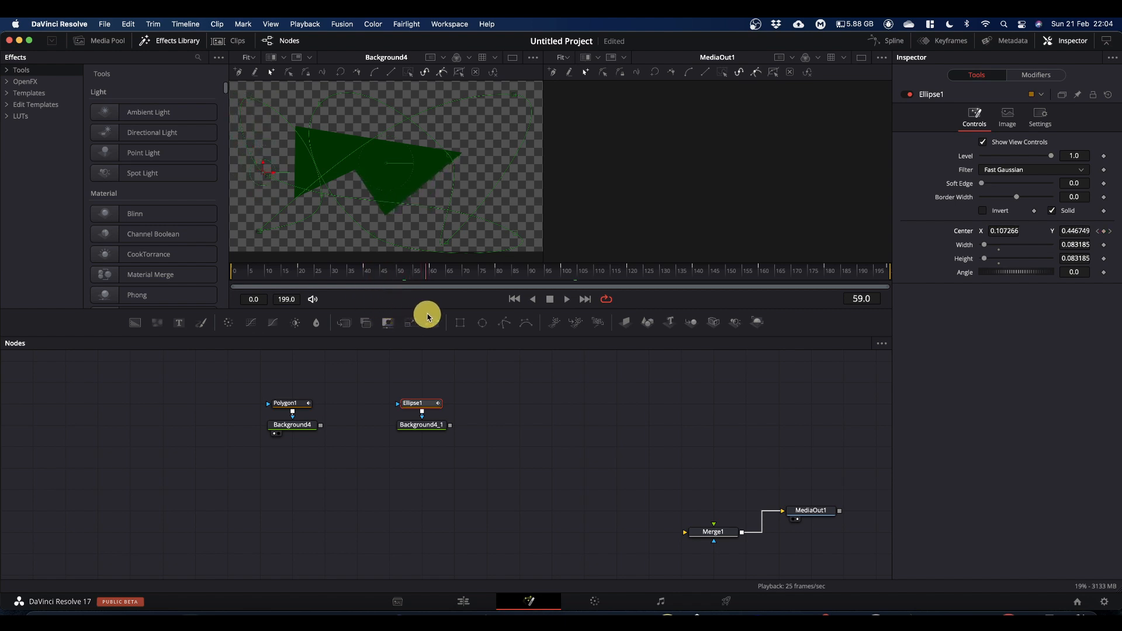
pyautogui.moveTo(425, 316)
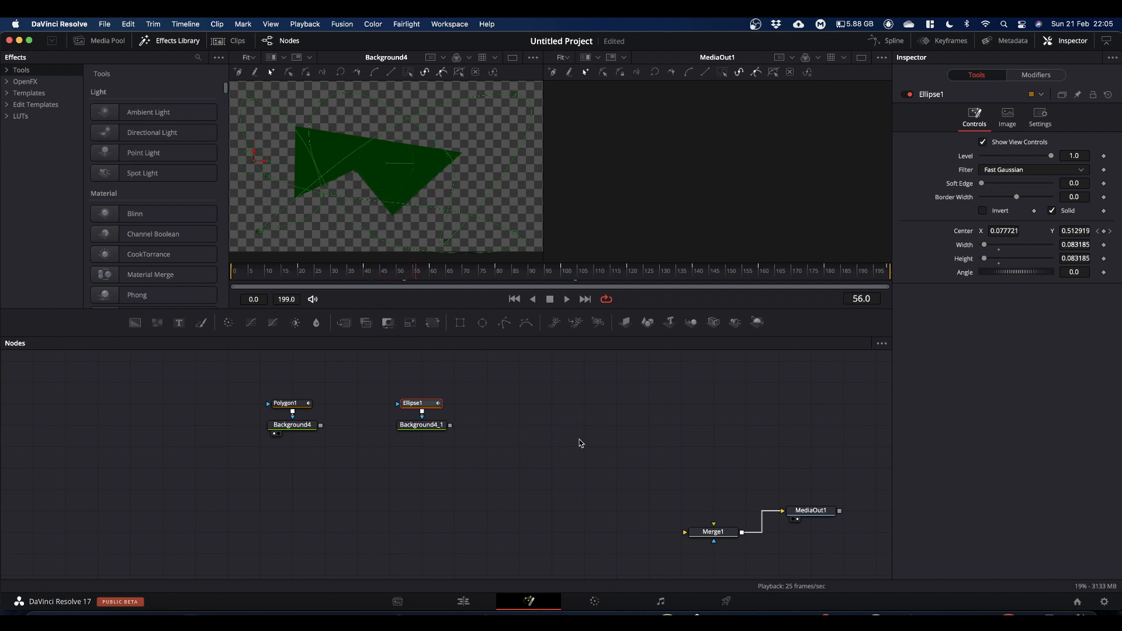
pyautogui.moveTo(461, 398)
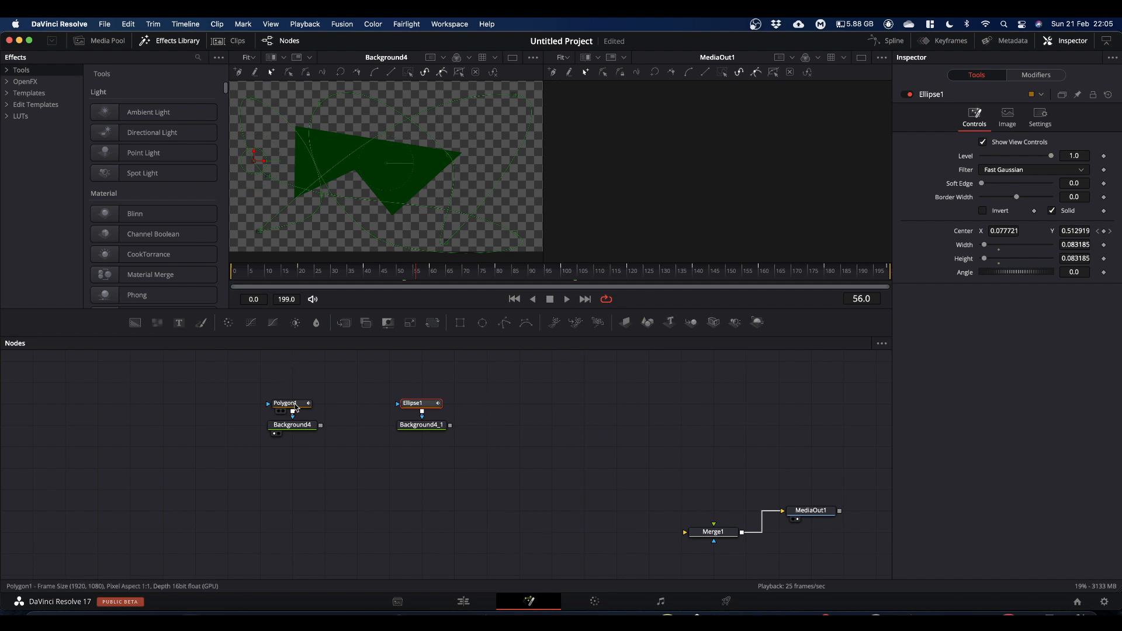
# Step: Add Polygon2 with Background4_2, view it in the second viewer, and bring up its shape animation options
pyautogui.click(285, 403)
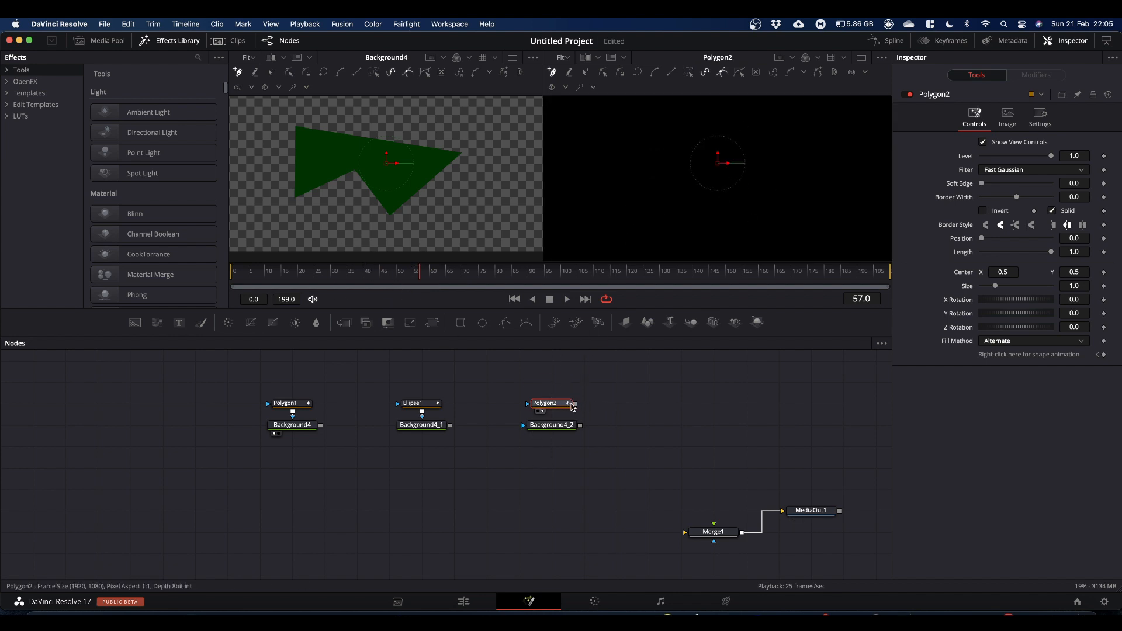
pyautogui.click(550, 425)
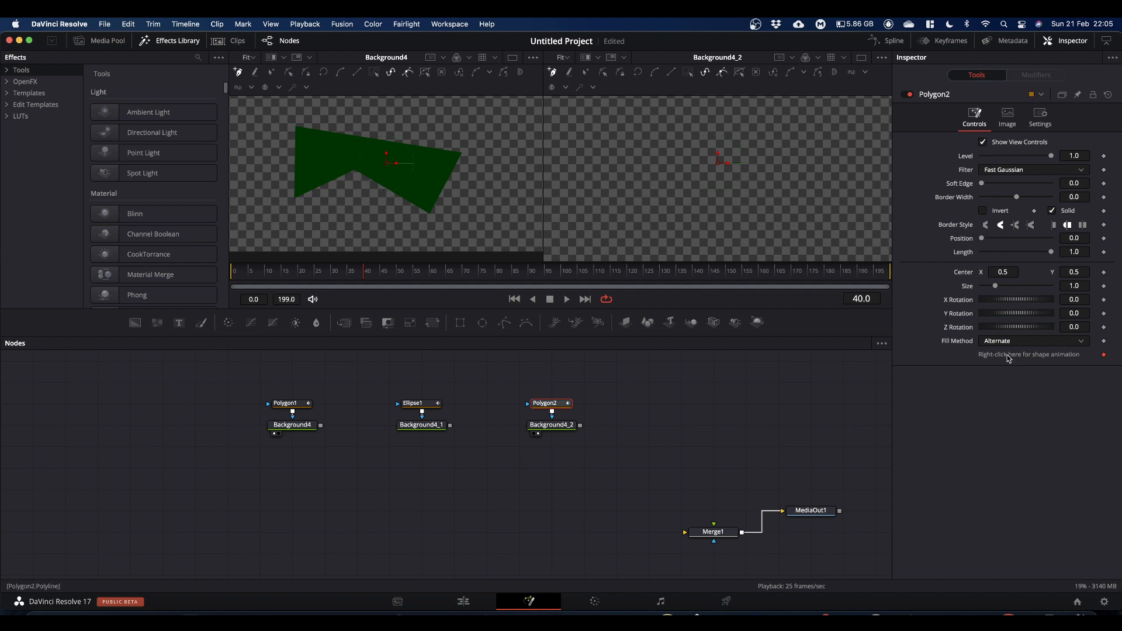
pyautogui.rightClick(1029, 354)
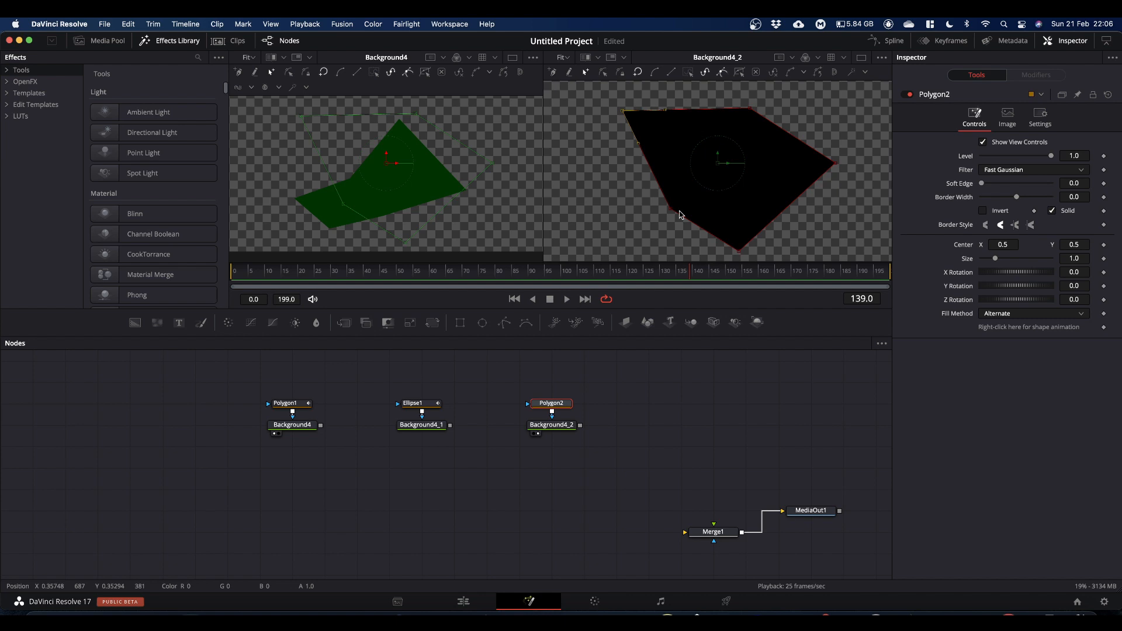
pyautogui.moveTo(684, 278); pyautogui.dragTo(629, 278)
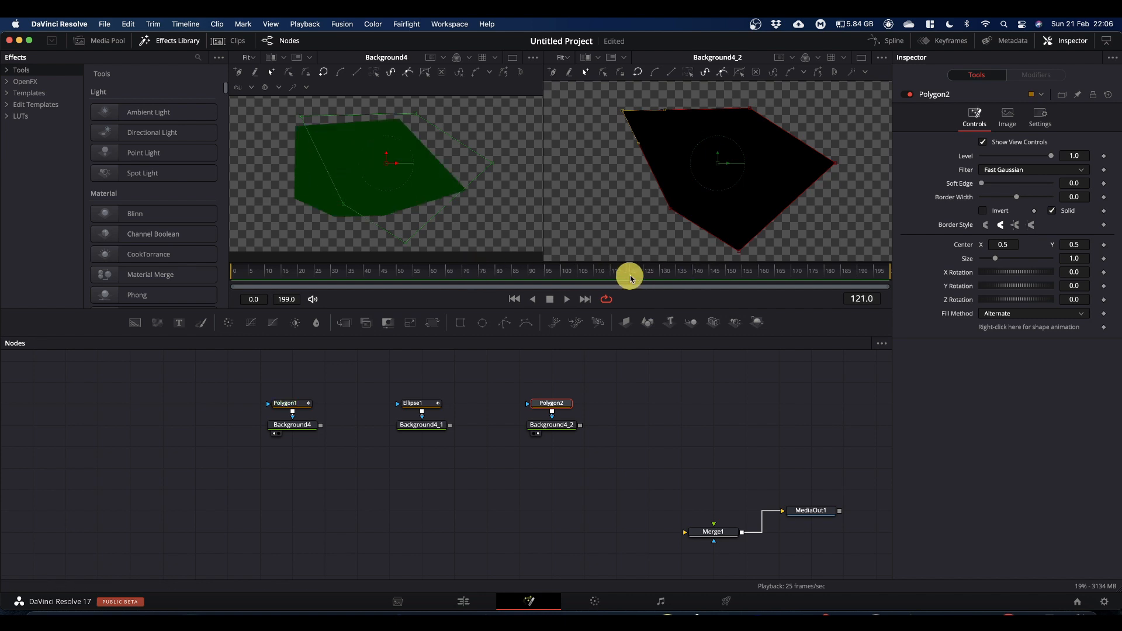
pyautogui.moveTo(630, 278); pyautogui.dragTo(587, 279)
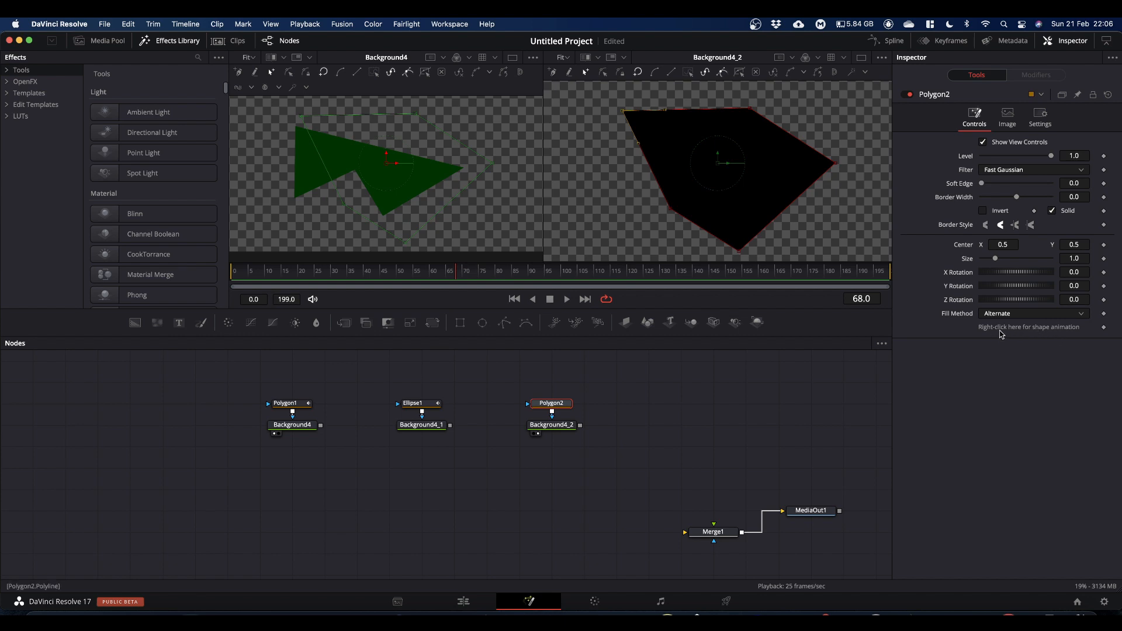
pyautogui.rightClick(1029, 328)
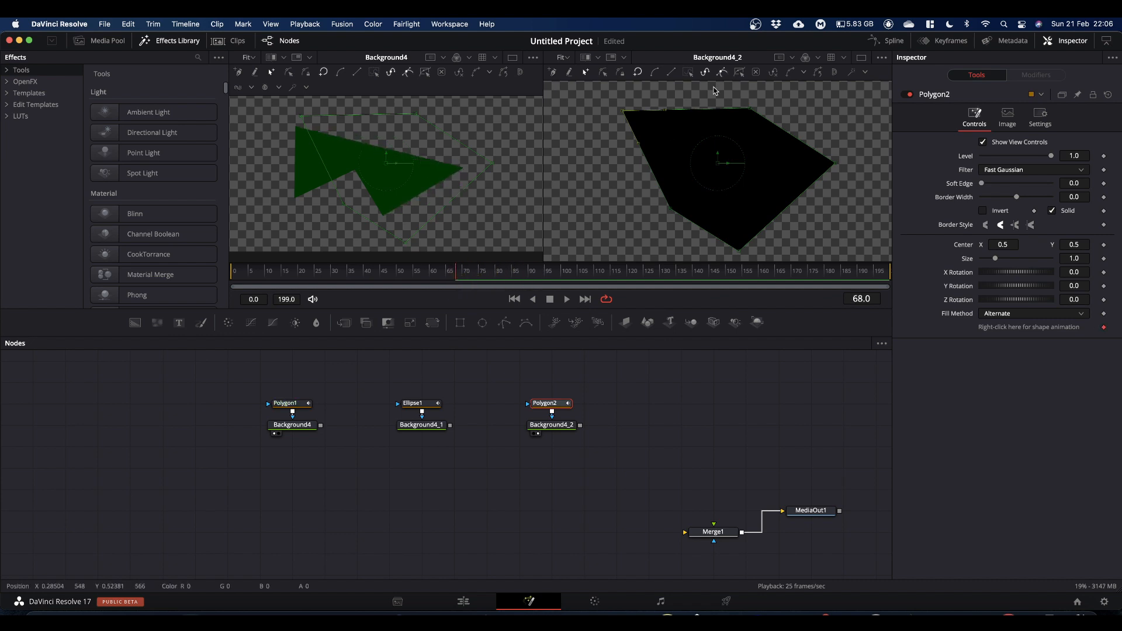
pyautogui.moveTo(713, 125)
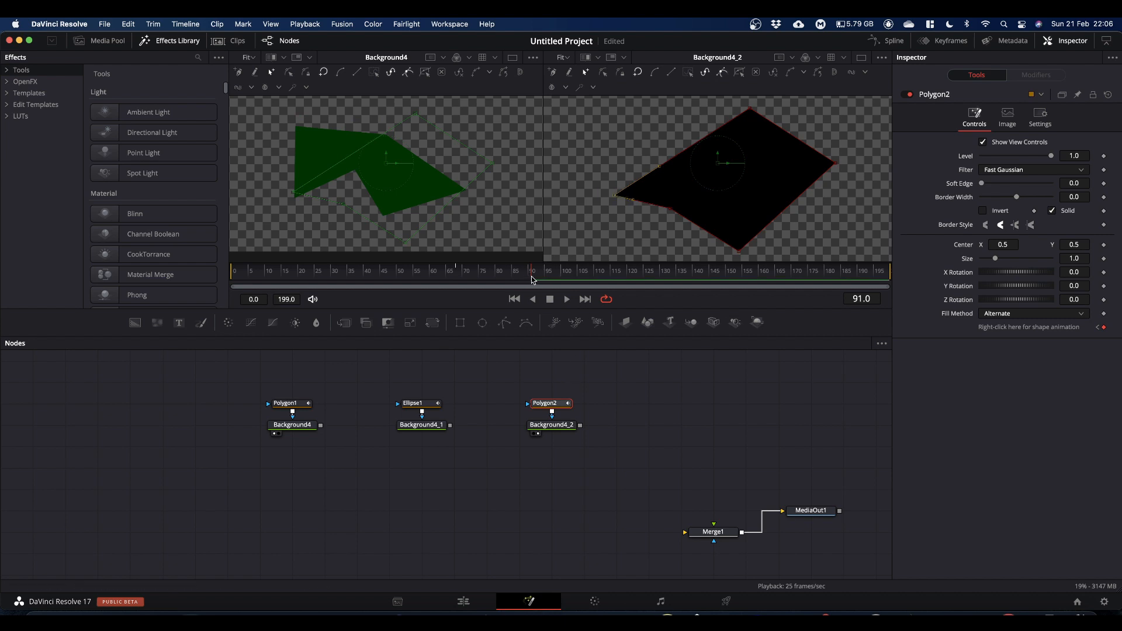
pyautogui.moveTo(533, 284); pyautogui.dragTo(458, 284)
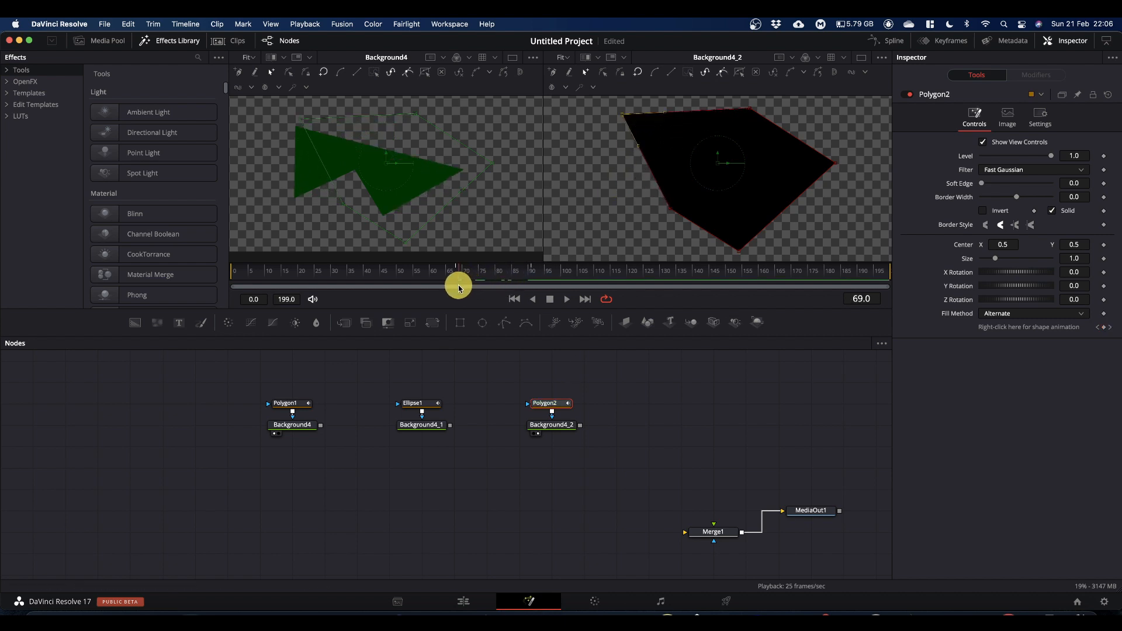
pyautogui.moveTo(459, 286); pyautogui.dragTo(493, 298)
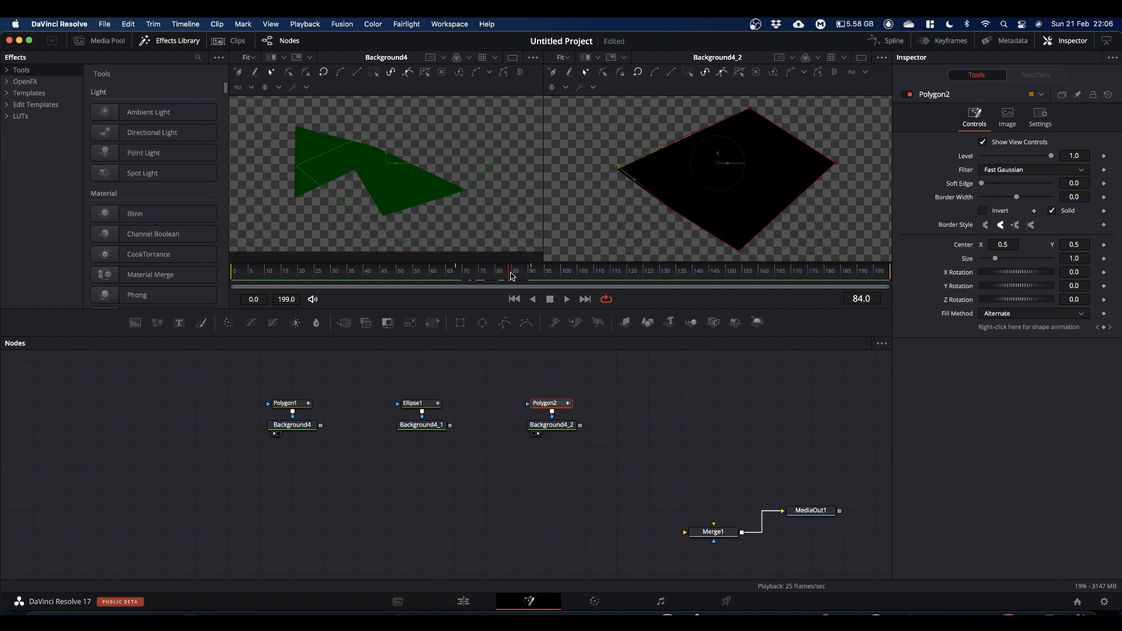
pyautogui.moveTo(511, 276); pyautogui.dragTo(456, 279)
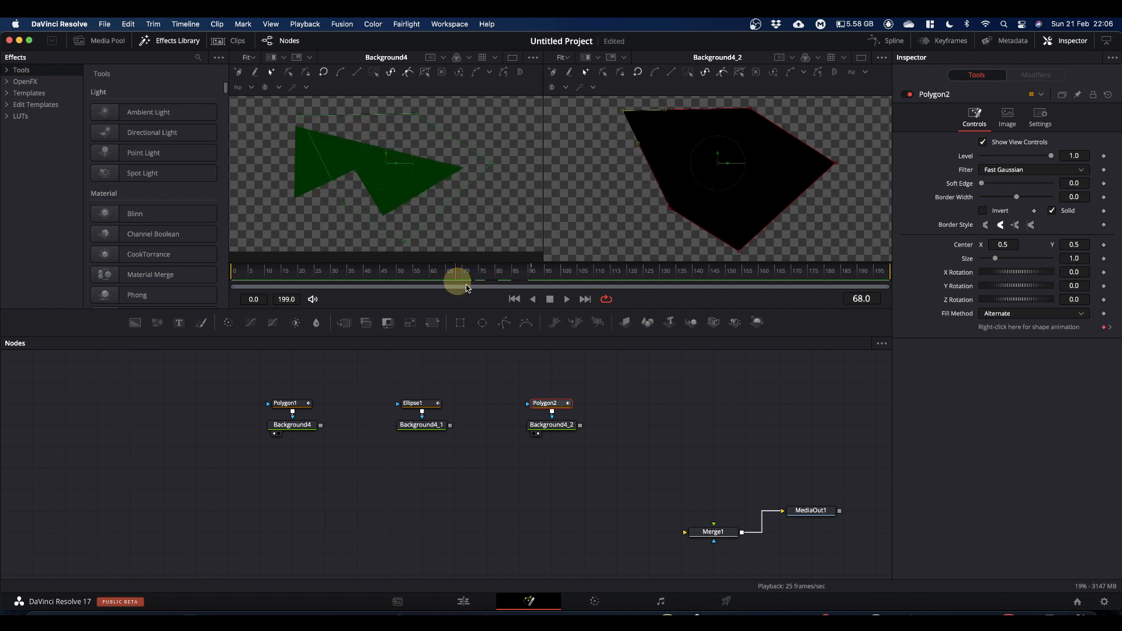
pyautogui.rightClick(1029, 326)
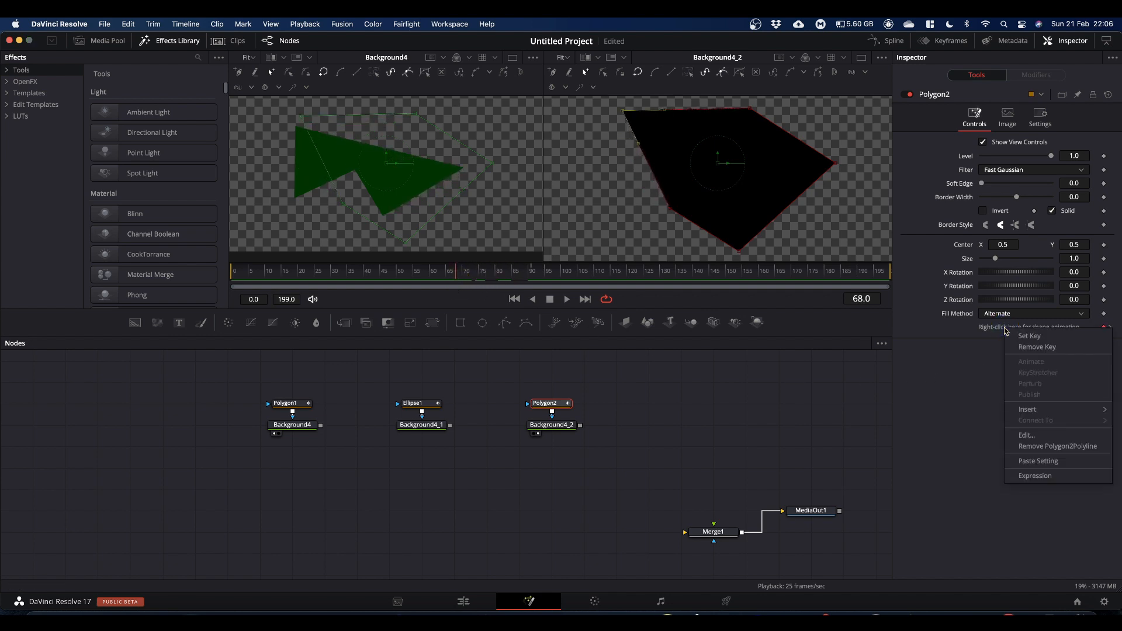
pyautogui.moveTo(1045, 449)
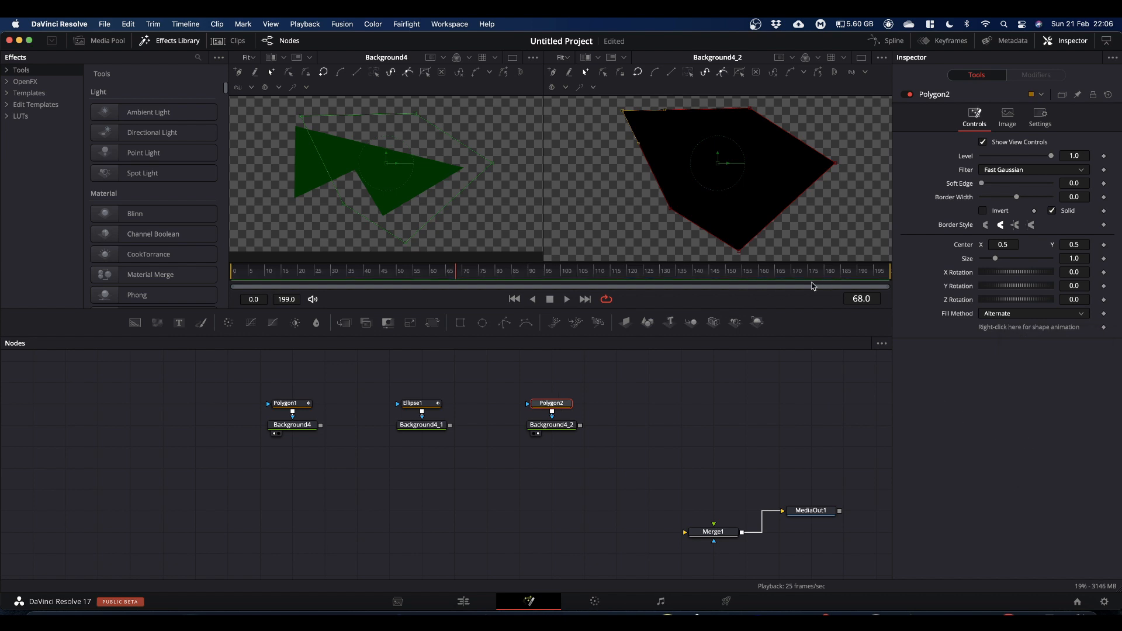
pyautogui.moveTo(871, 284)
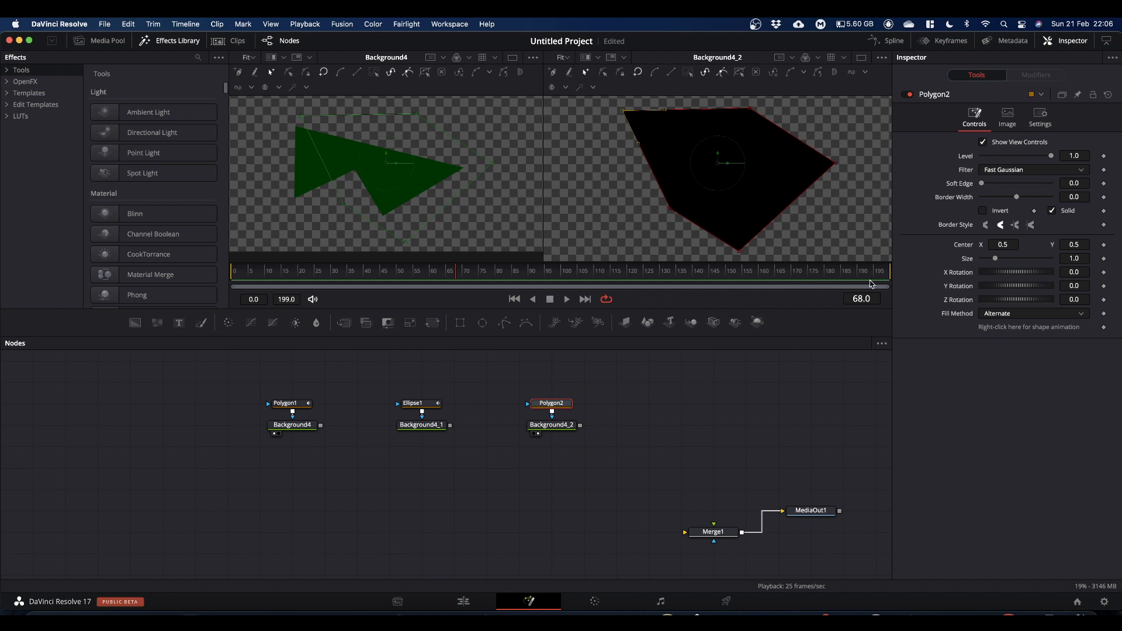
# Step: Undo, scrub to frame 91 and remove Polygon2's shape keyframe at that frame
pyautogui.press('cmd+z')
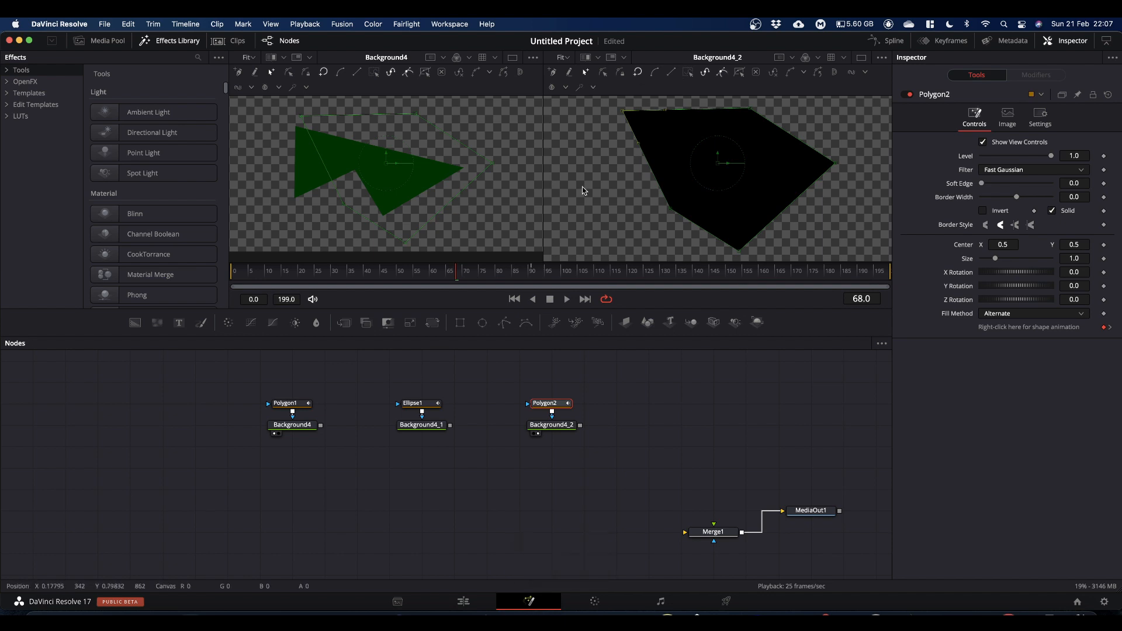
pyautogui.moveTo(449, 286); pyautogui.dragTo(526, 287)
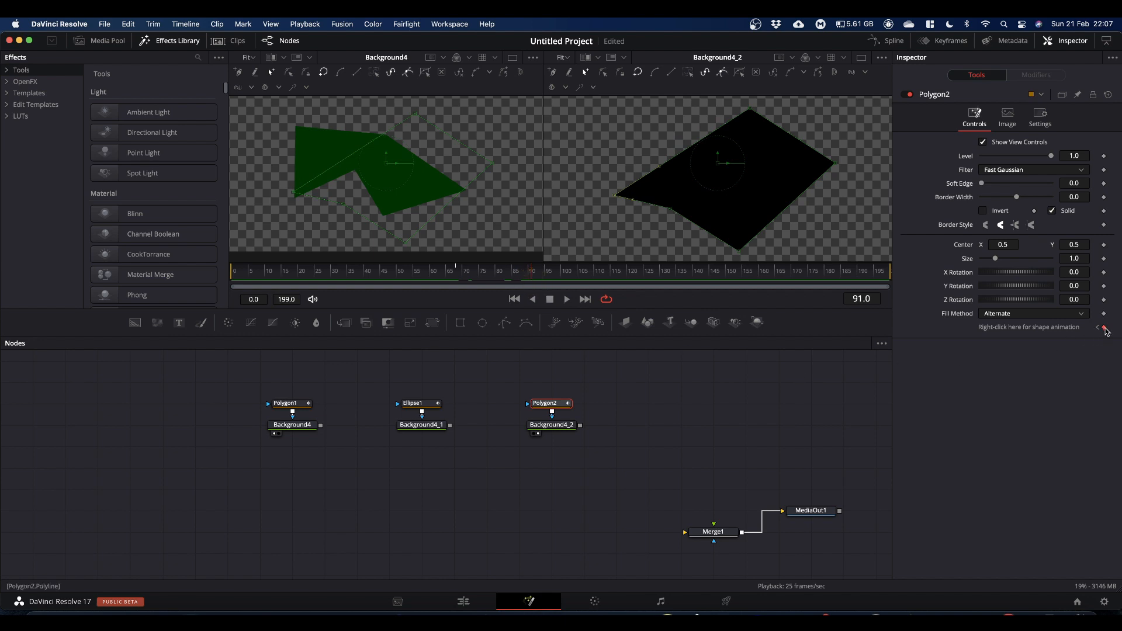
pyautogui.rightClick(1106, 329)
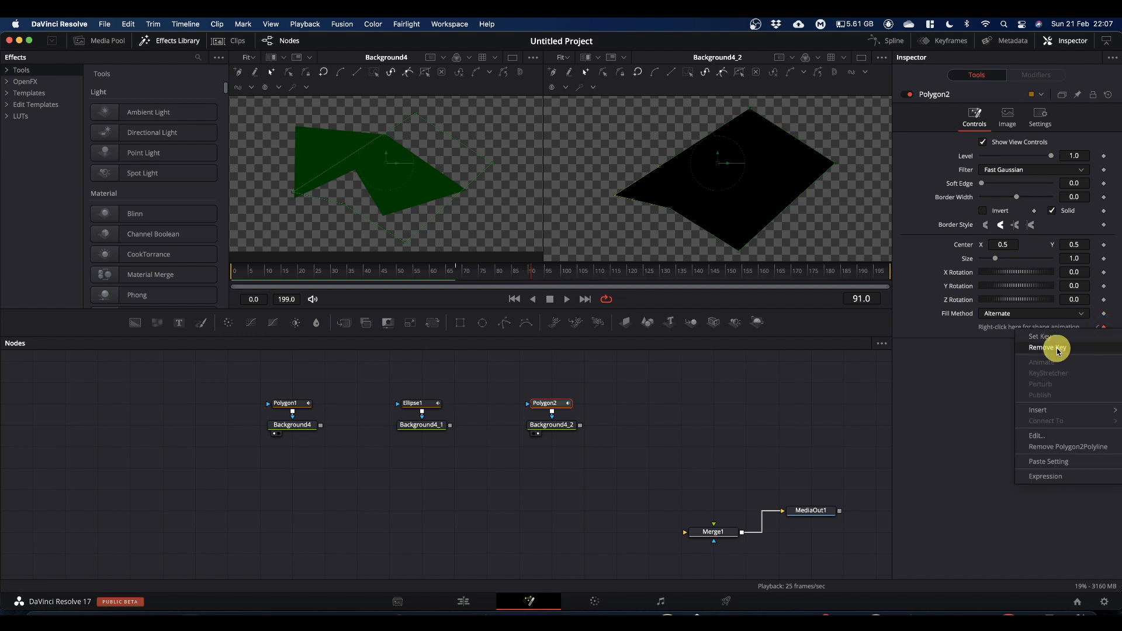
pyautogui.click(1046, 348)
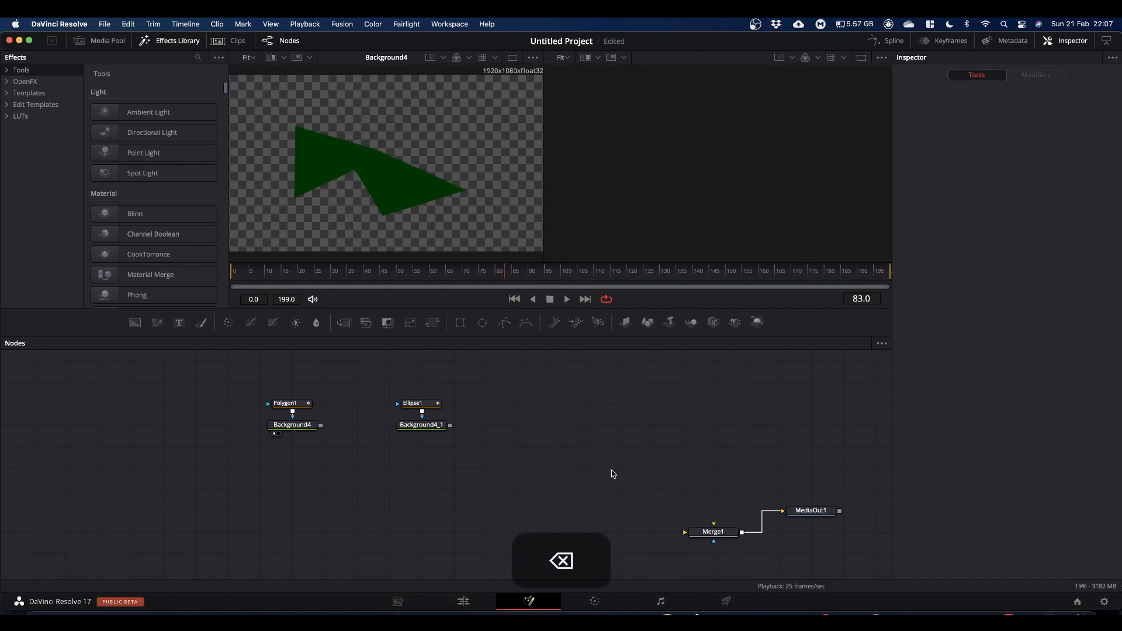
# Step: Load Polygon1's controls and scrub back through its animation around frames 32–40
pyautogui.click(289, 404)
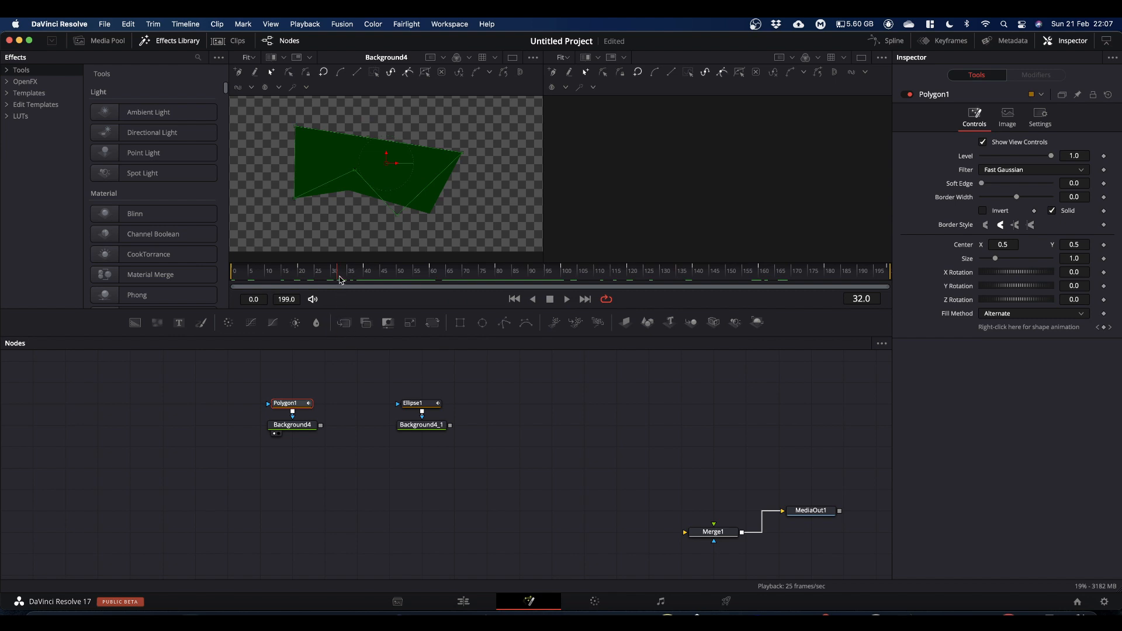
pyautogui.moveTo(337, 285); pyautogui.dragTo(362, 285)
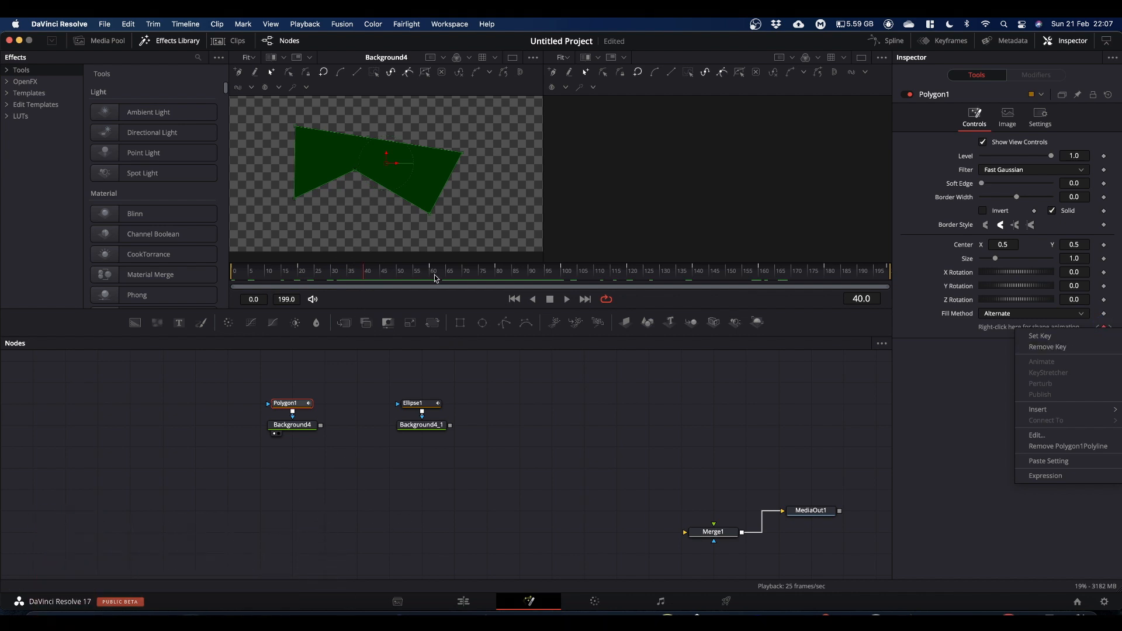
pyautogui.moveTo(689, 273)
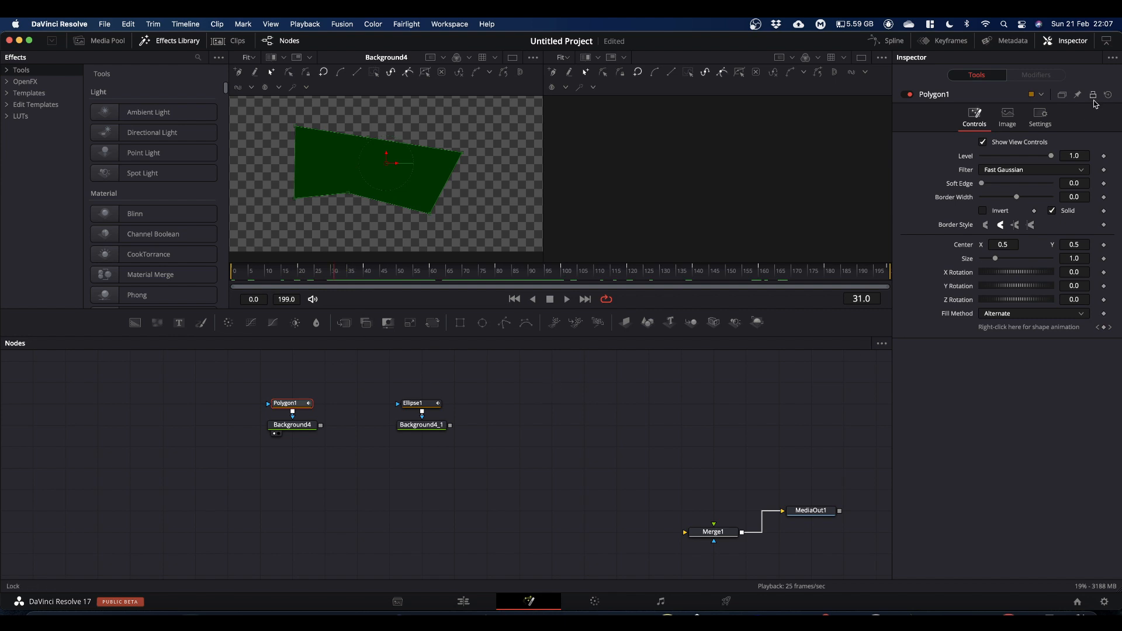
pyautogui.moveTo(949, 41)
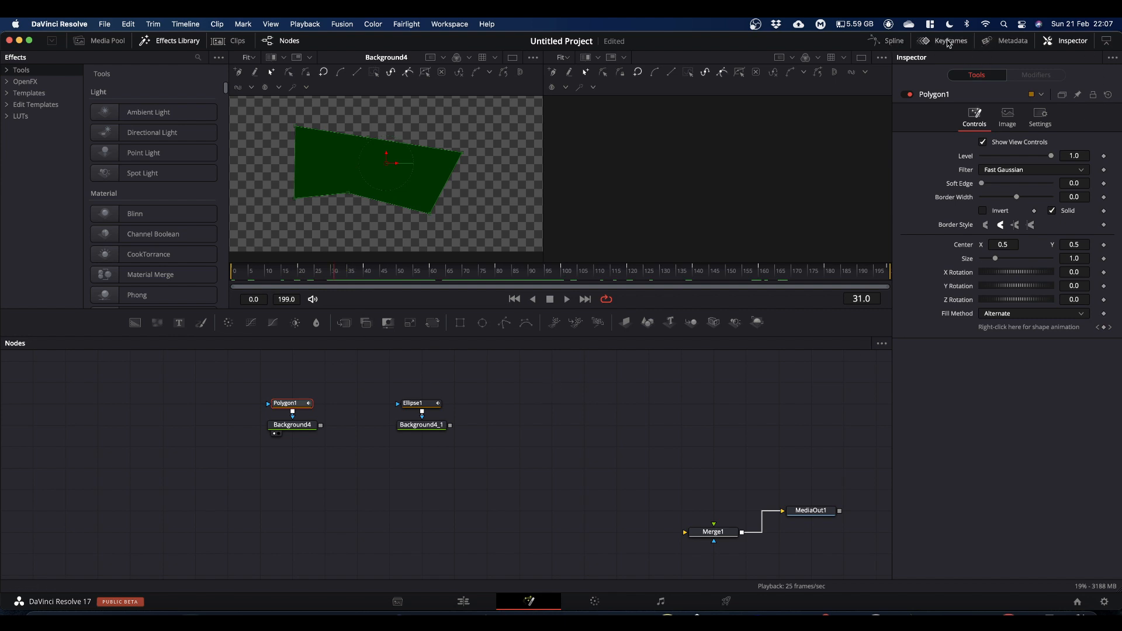
# Step: Show the Keyframes editor with Show Only Selected Tools kept on for Polygon1's Polyline track
pyautogui.click(948, 41)
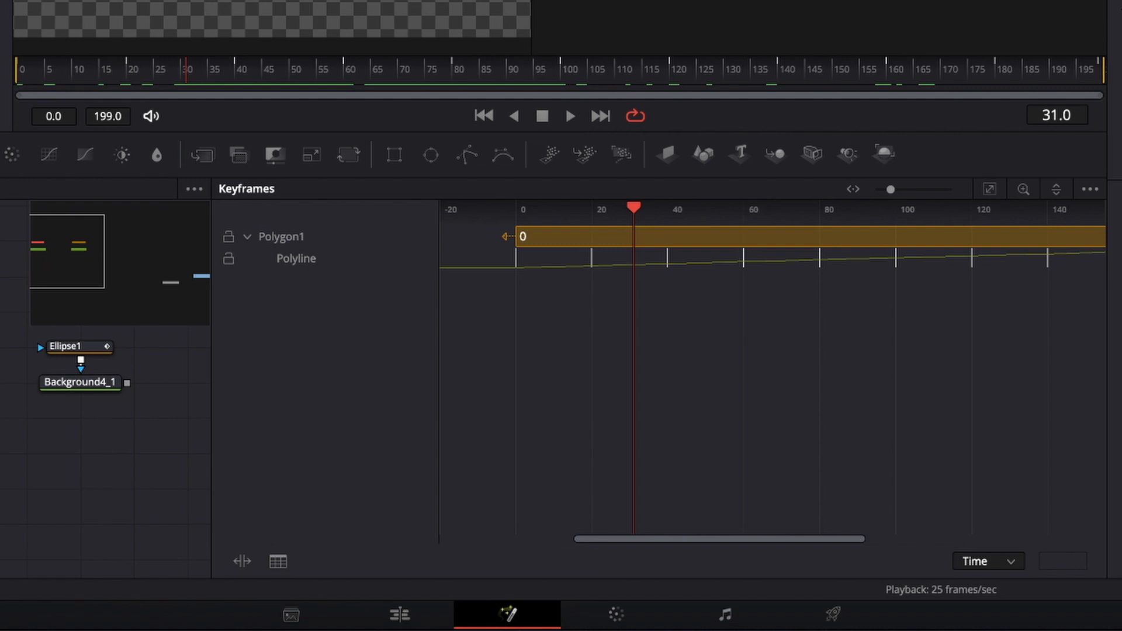
pyautogui.moveTo(1107, 208)
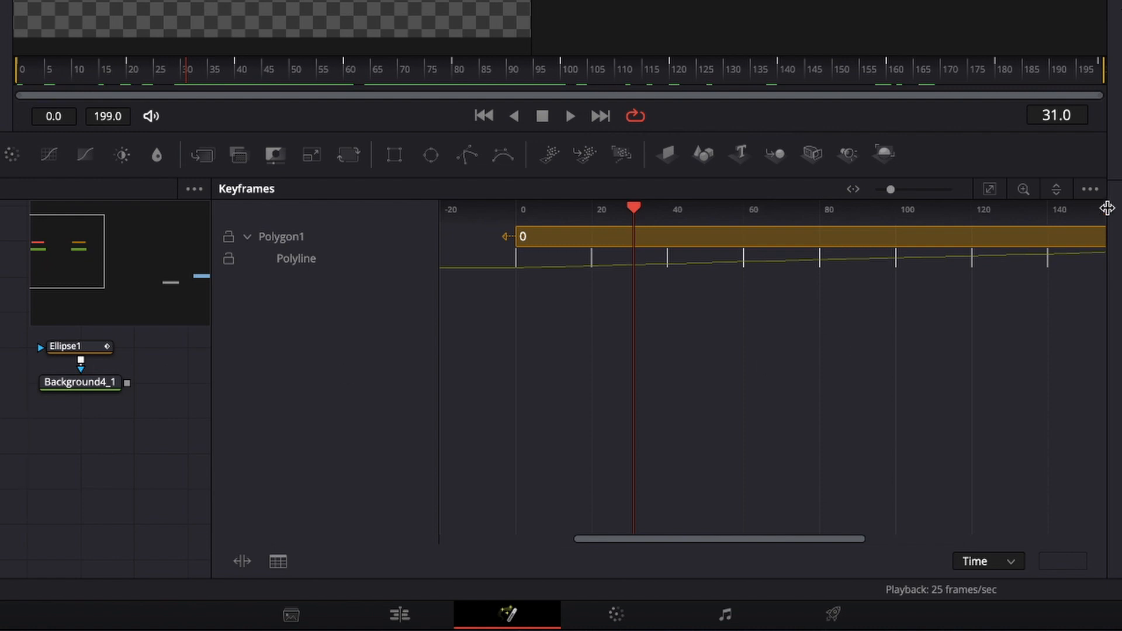
pyautogui.moveTo(1092, 194)
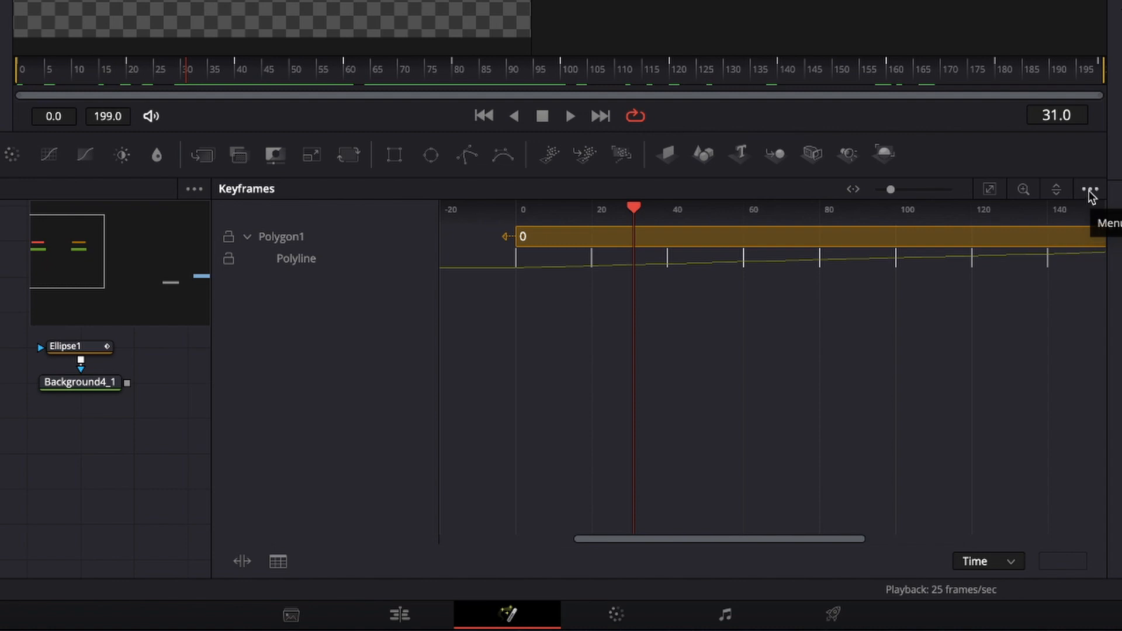
pyautogui.click(1090, 189)
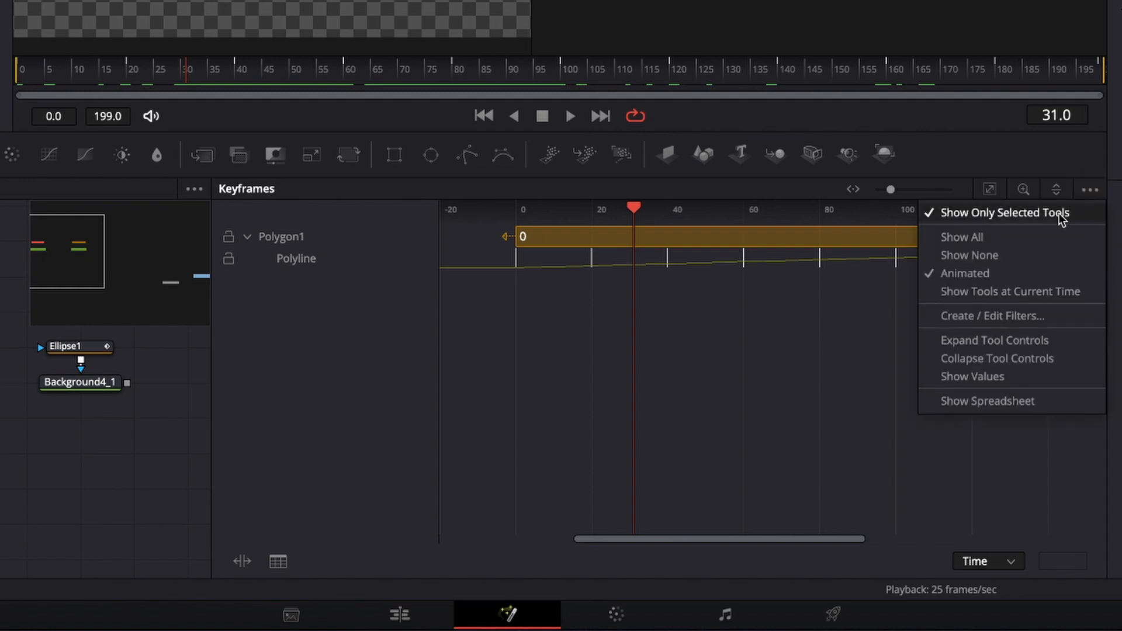
pyautogui.moveTo(988, 253)
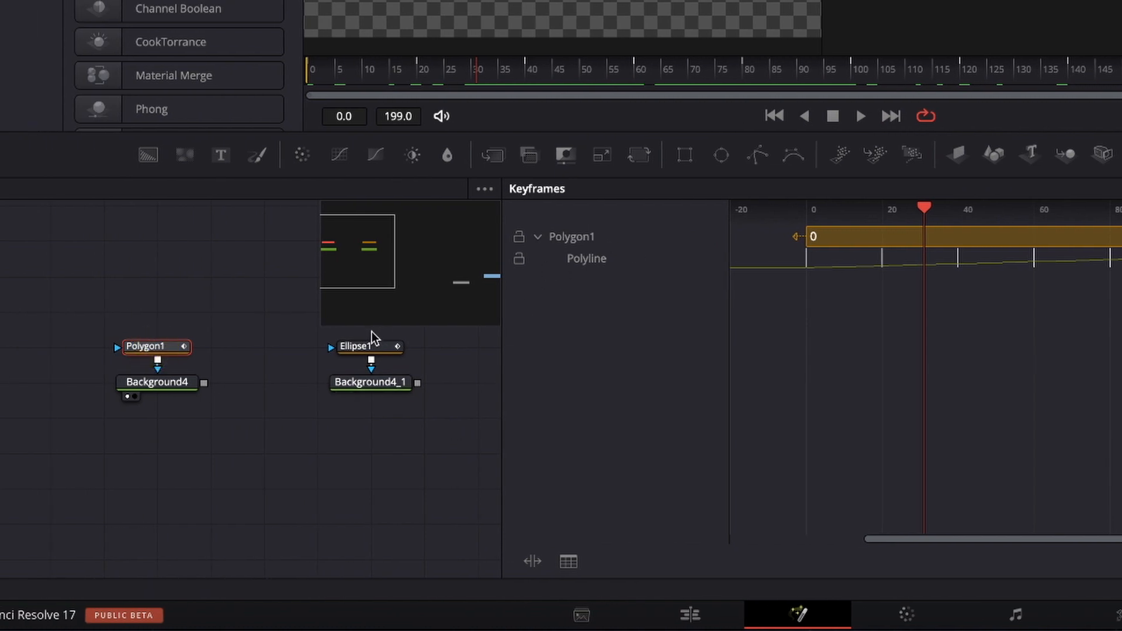
pyautogui.click(364, 346)
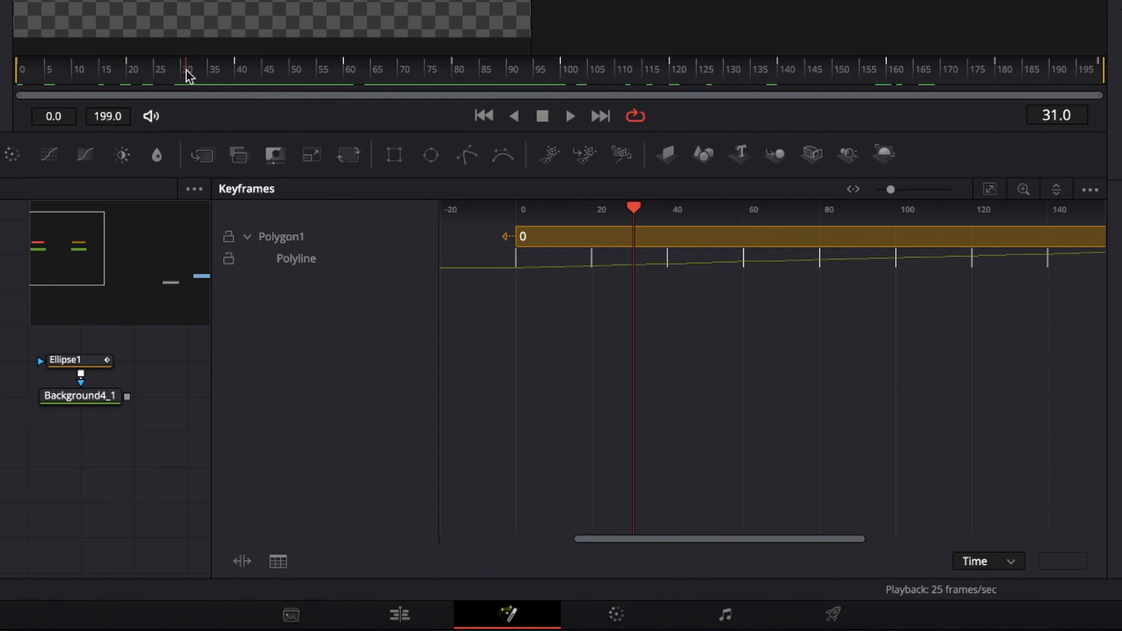
pyautogui.moveTo(550, 261)
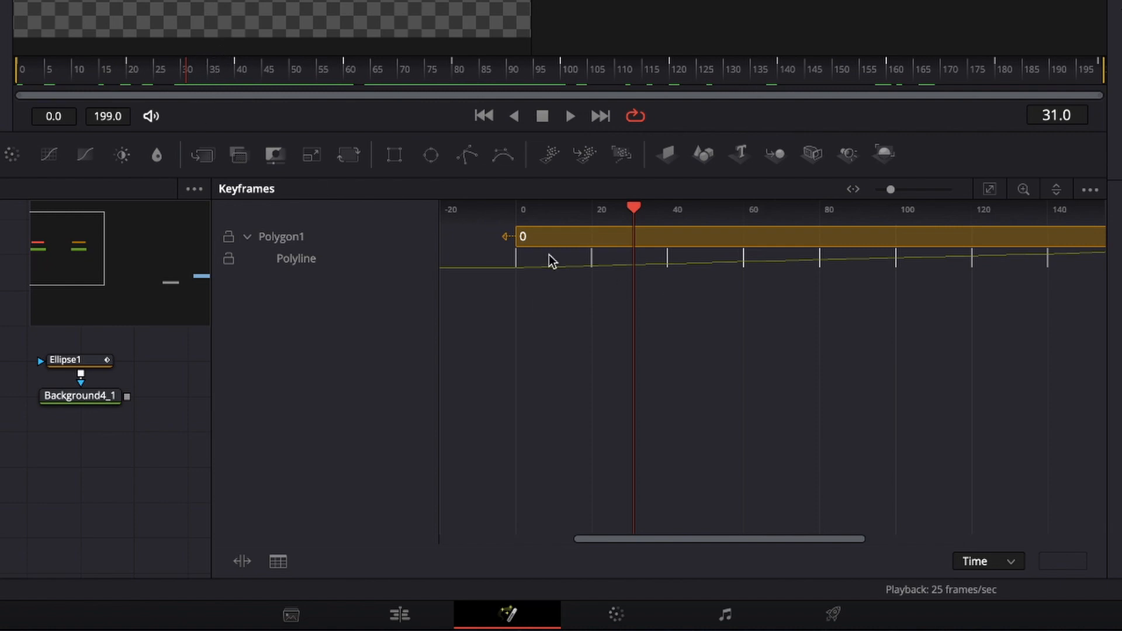
pyautogui.moveTo(235, 71)
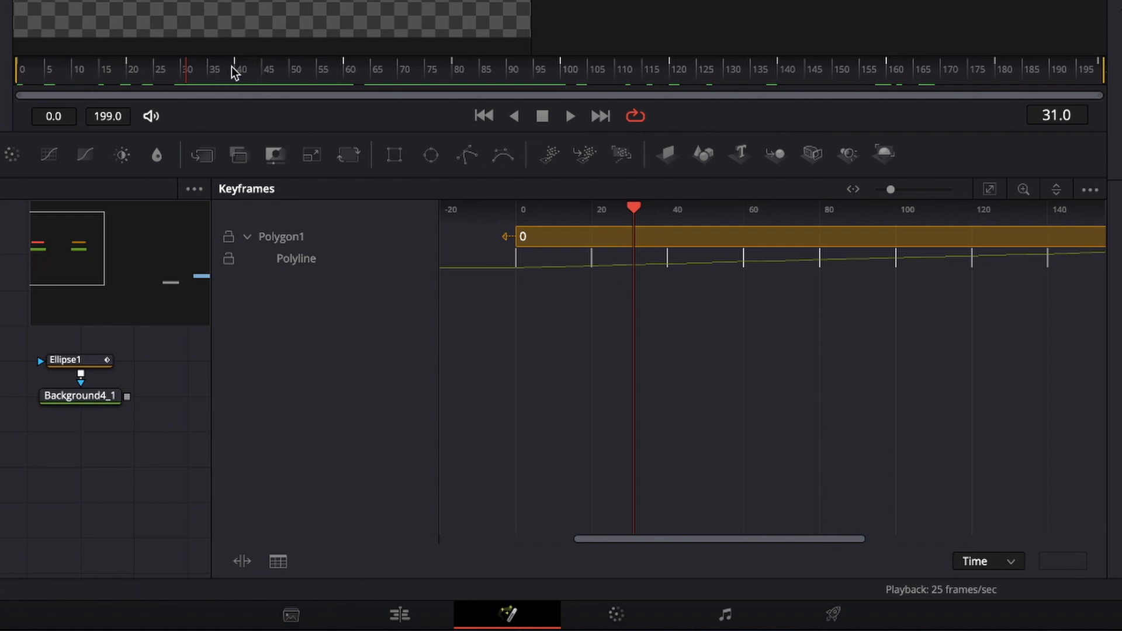
pyautogui.moveTo(662, 288)
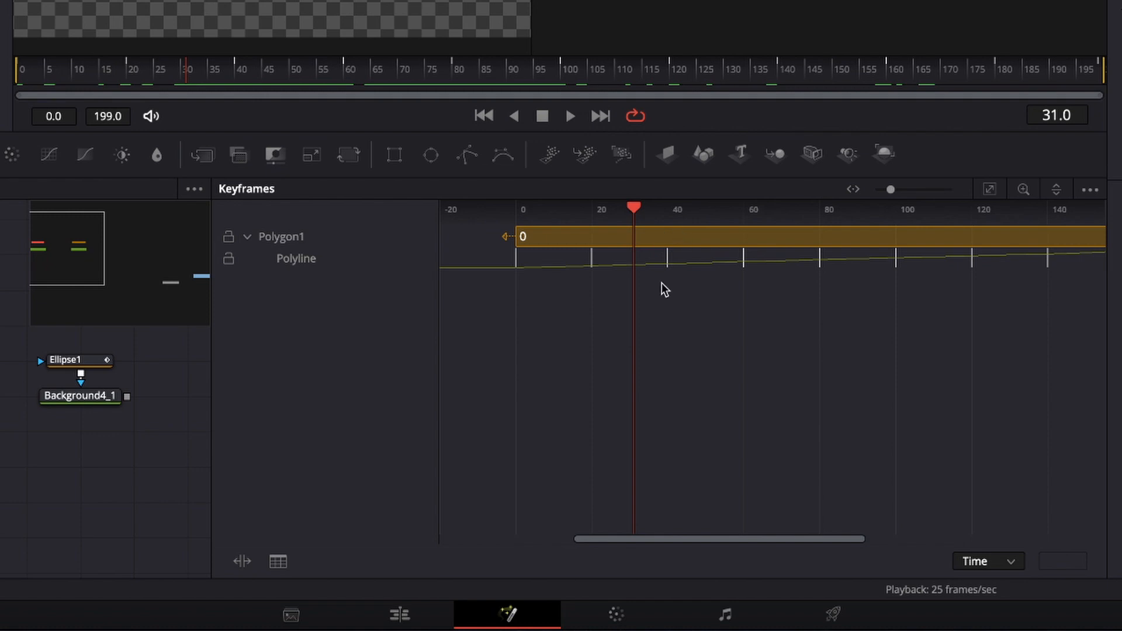
pyautogui.moveTo(789, 533)
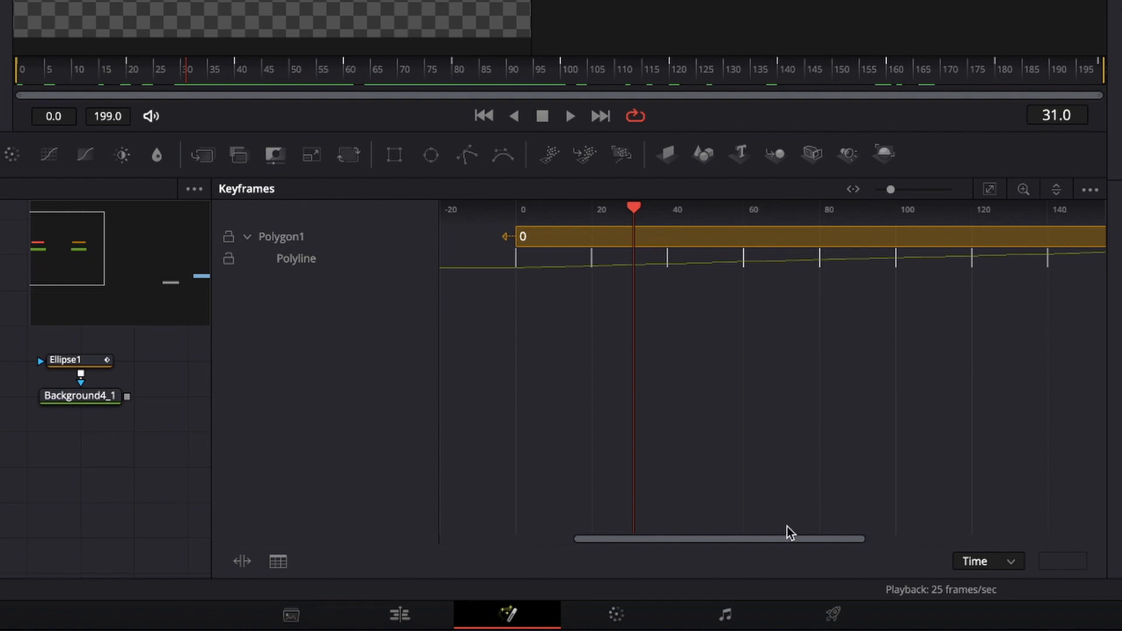
pyautogui.moveTo(970, 196)
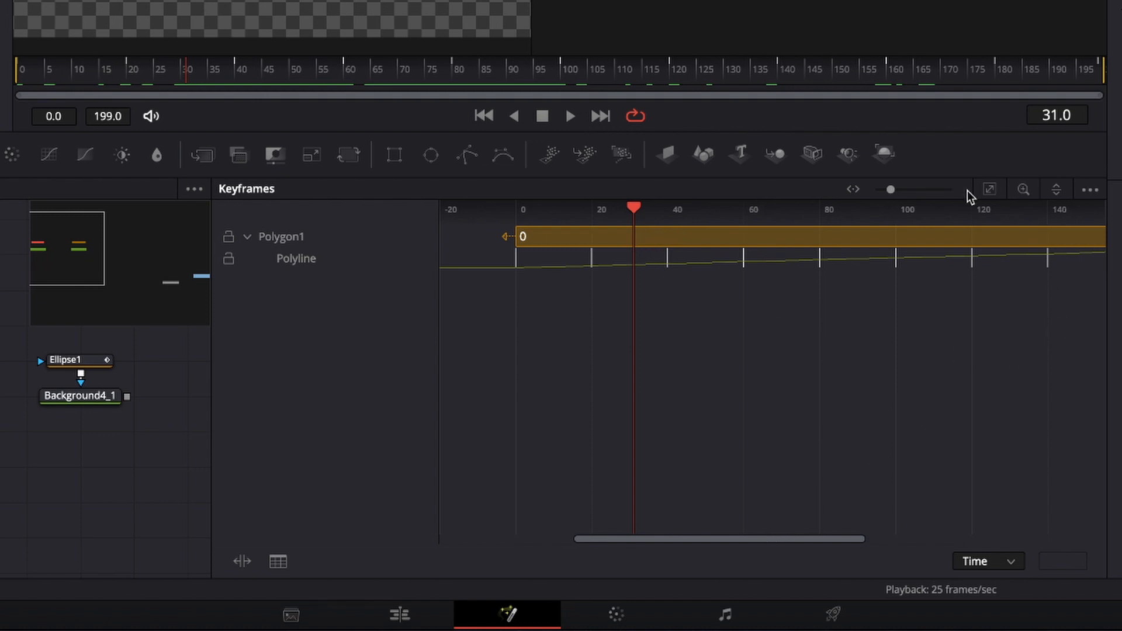
pyautogui.moveTo(990, 189)
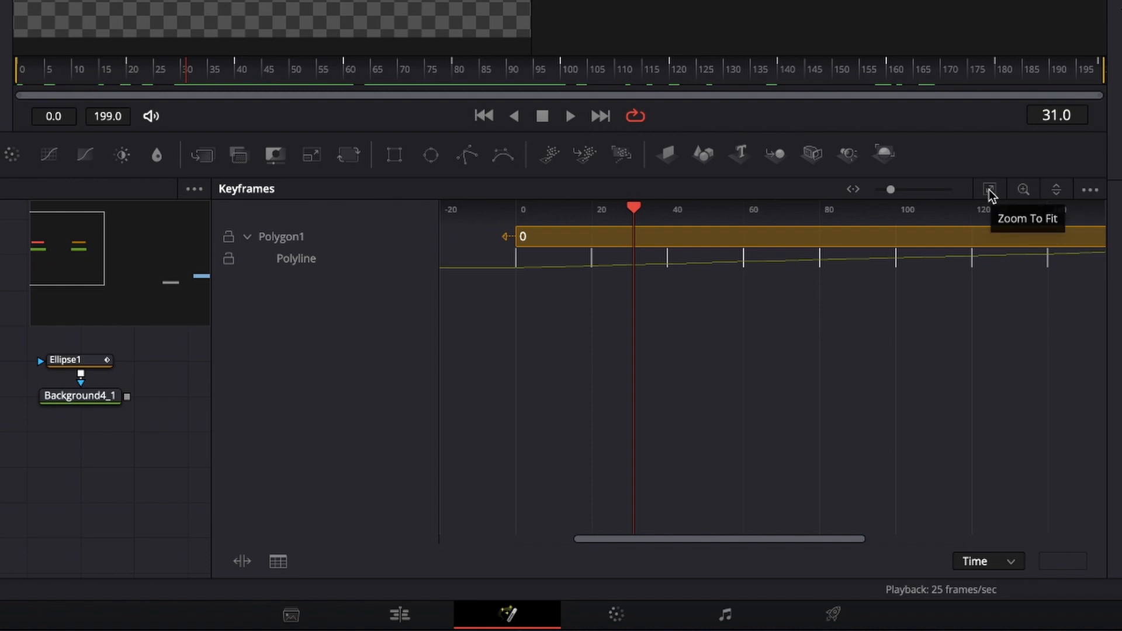
# Step: Zoom to fit so Polygon1's Polyline keyframes from 0 to 199 are all visible
pyautogui.click(990, 189)
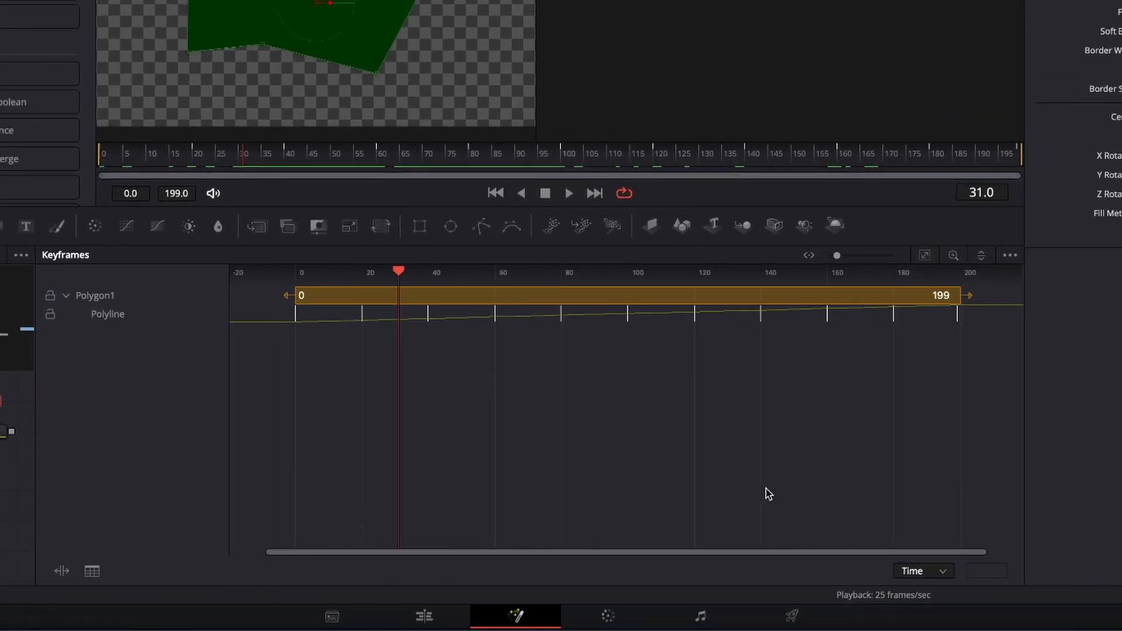
pyautogui.moveTo(427, 337)
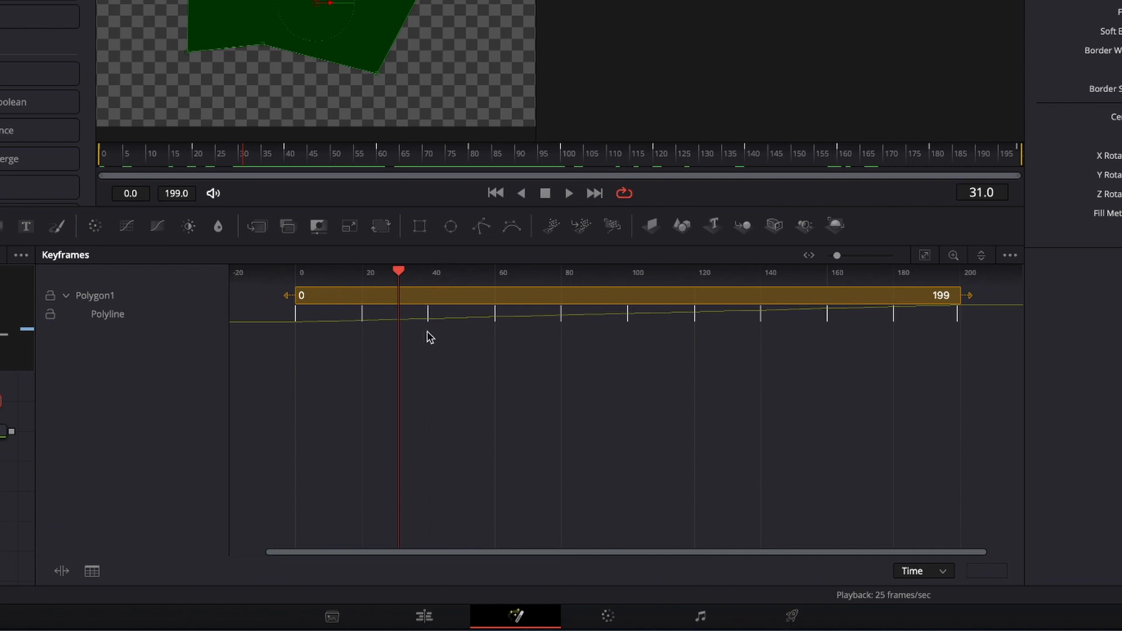
pyautogui.moveTo(783, 380)
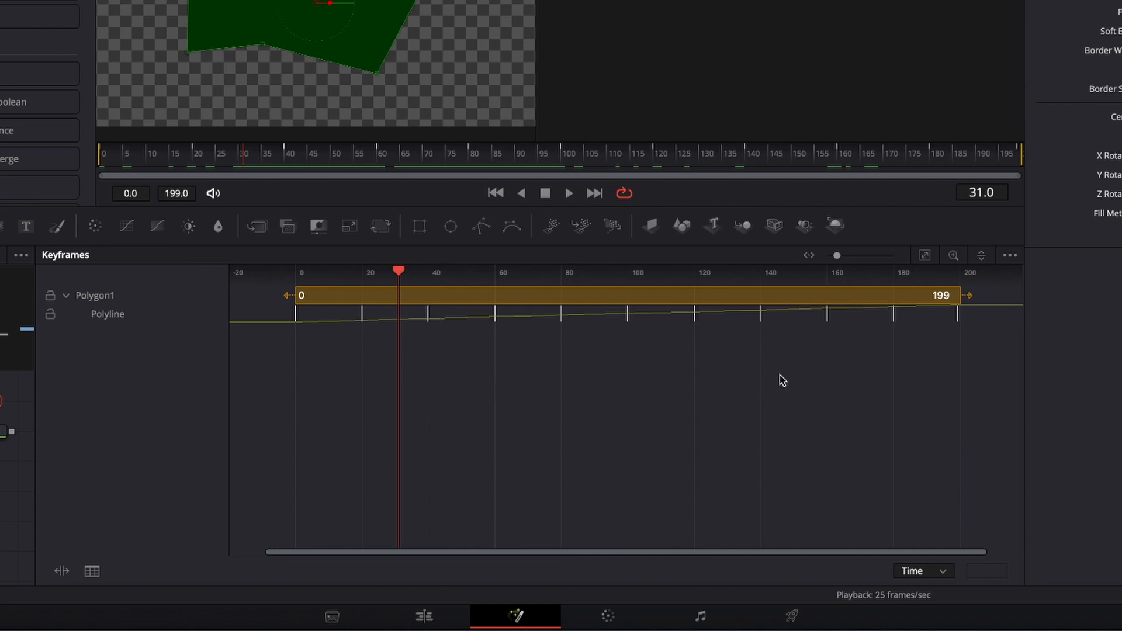
pyautogui.moveTo(829, 269)
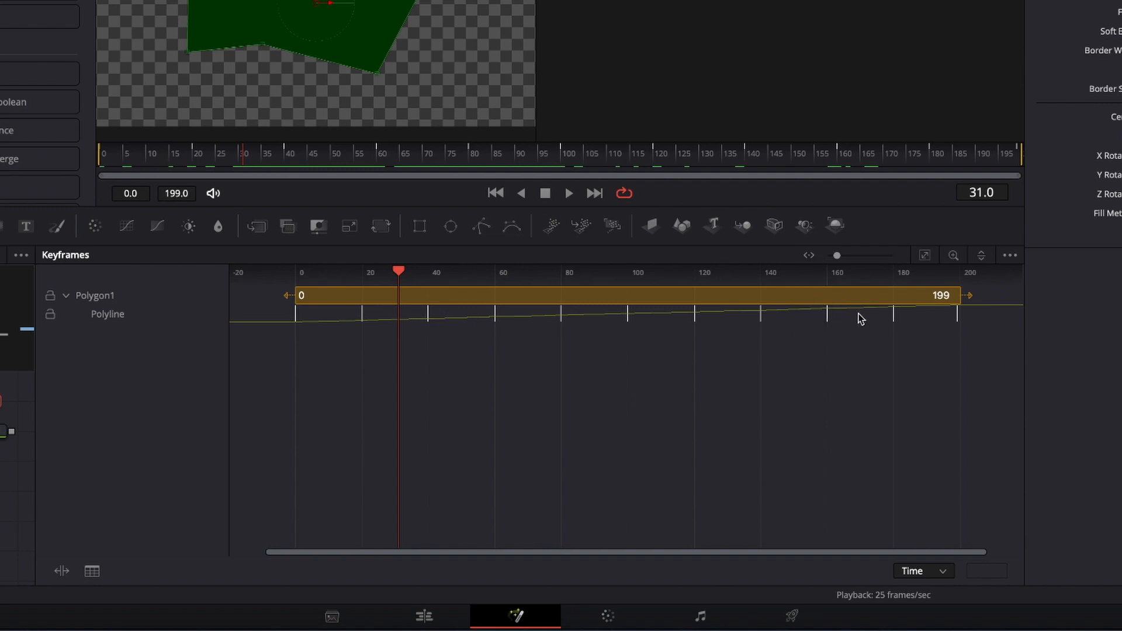
pyautogui.moveTo(420, 393)
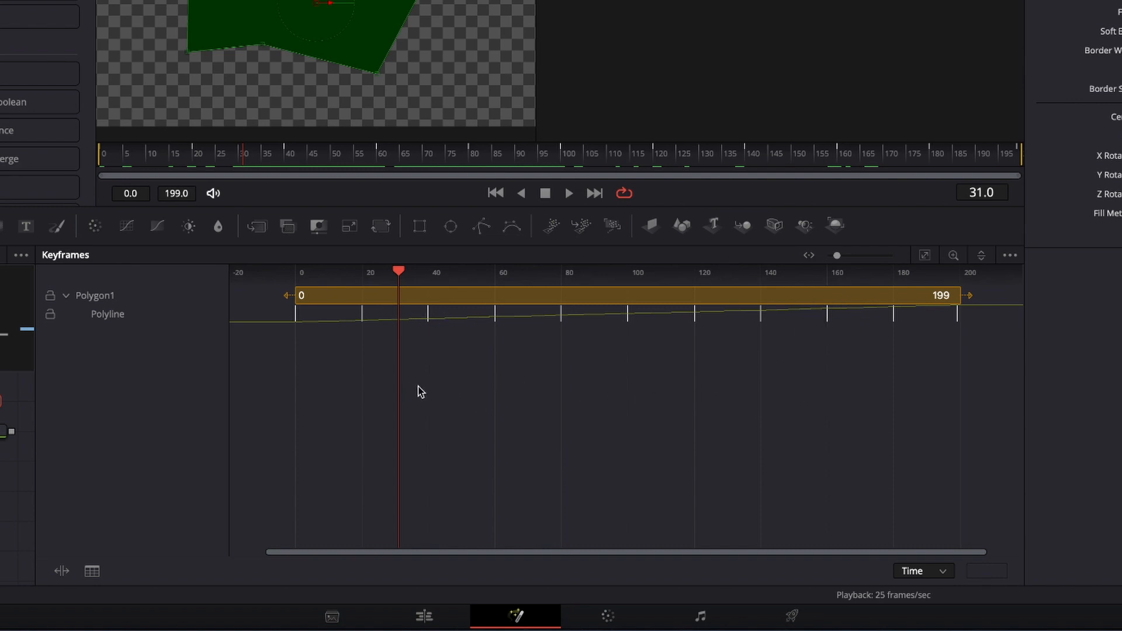
# Step: Box-select Polygon1's in-between Polyline keyframes in the Keyframes editor
pyautogui.click(422, 371)
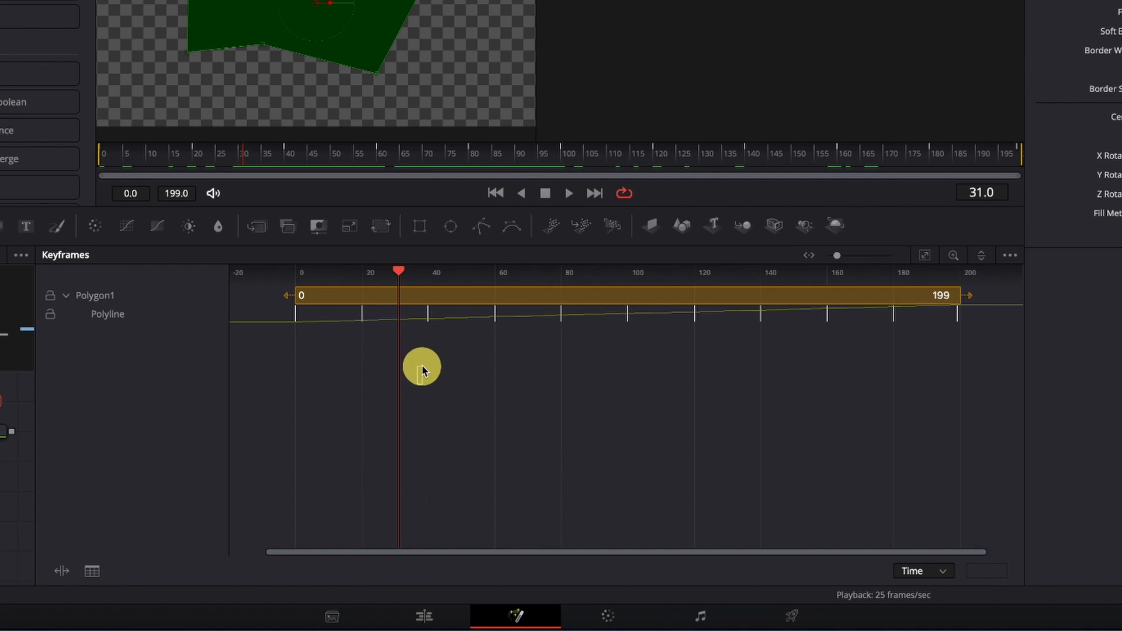
pyautogui.moveTo(421, 369); pyautogui.dragTo(908, 366)
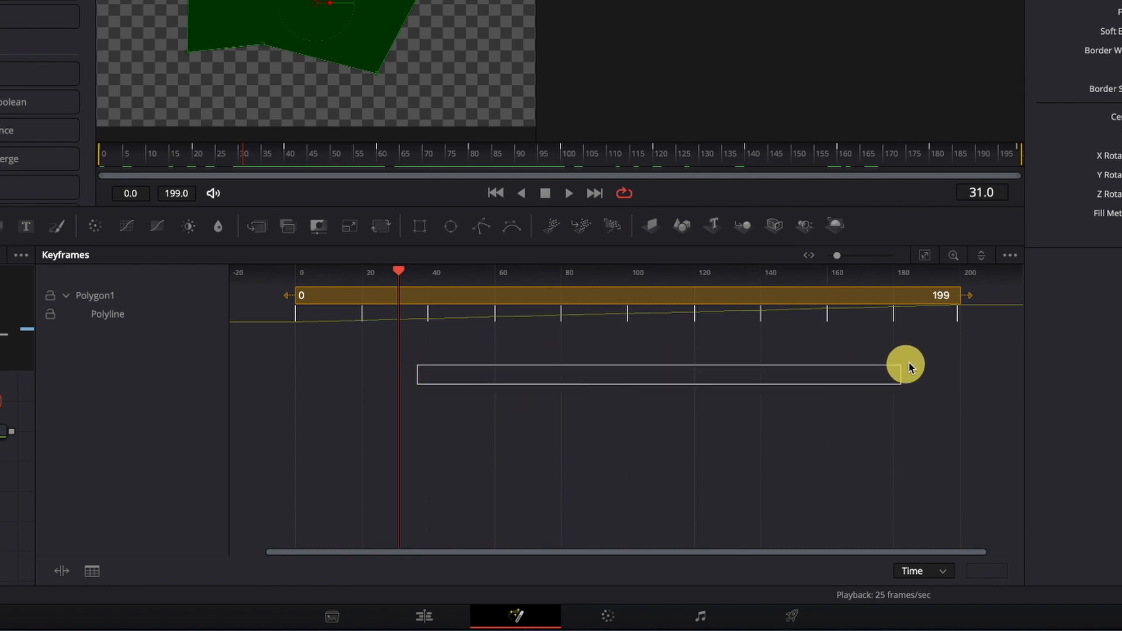
pyautogui.moveTo(908, 366); pyautogui.dragTo(880, 329)
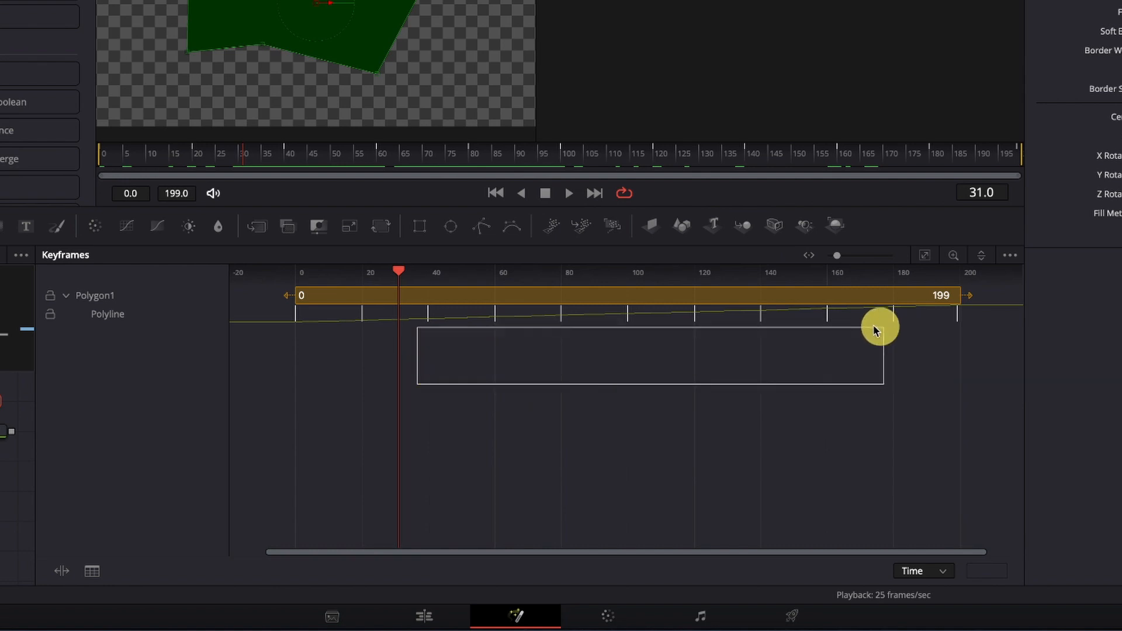
pyautogui.moveTo(880, 330); pyautogui.dragTo(844, 313)
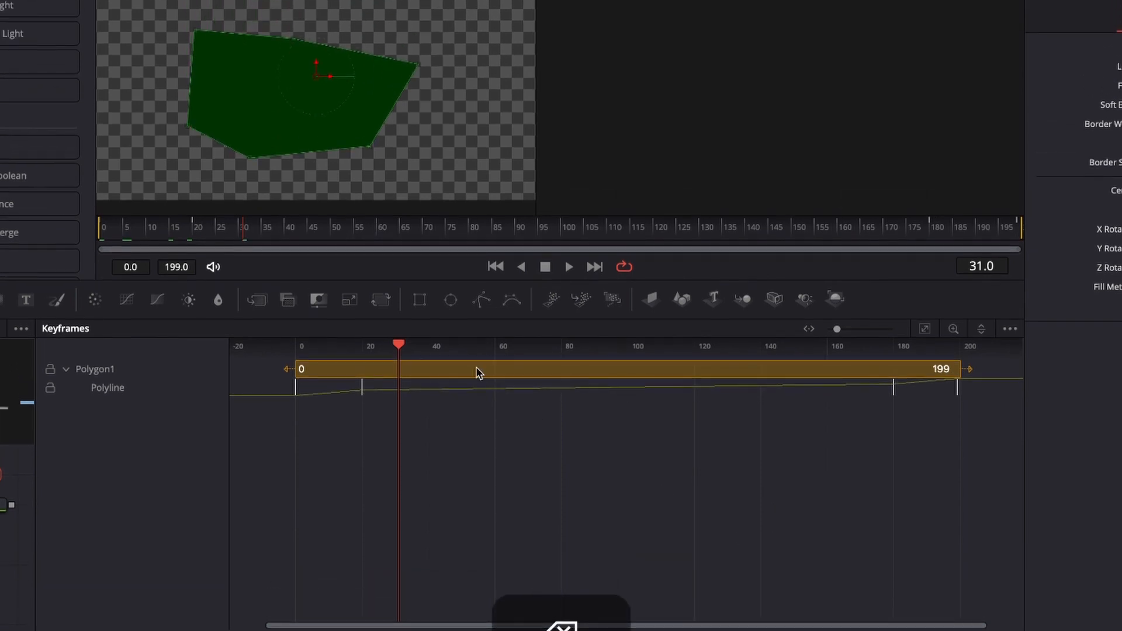
pyautogui.moveTo(240, 236)
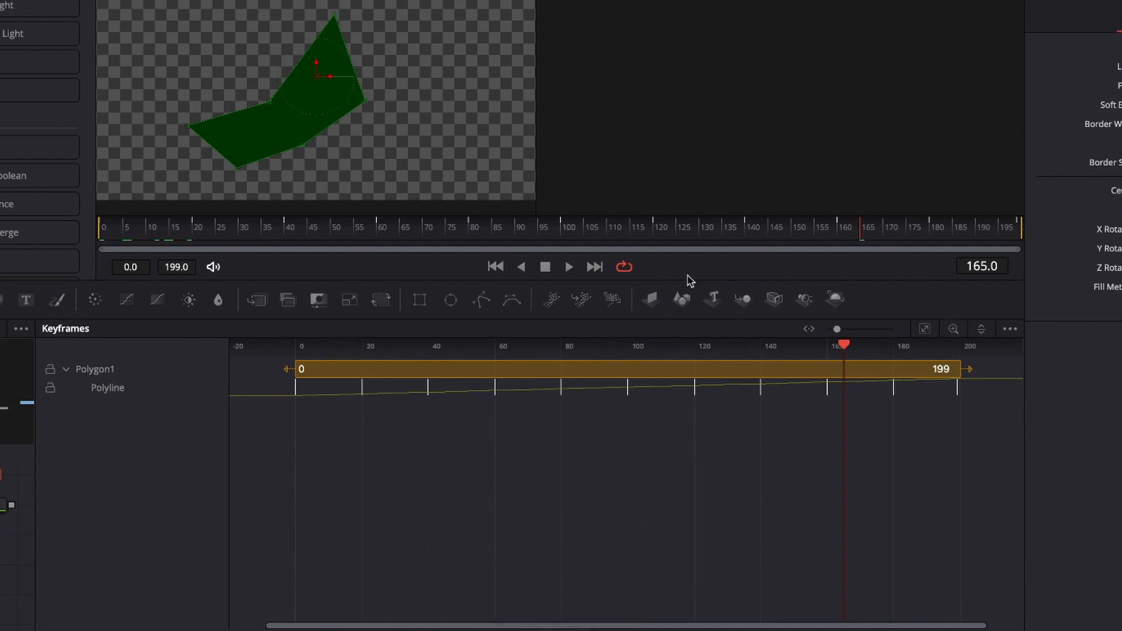
pyautogui.moveTo(630, 473)
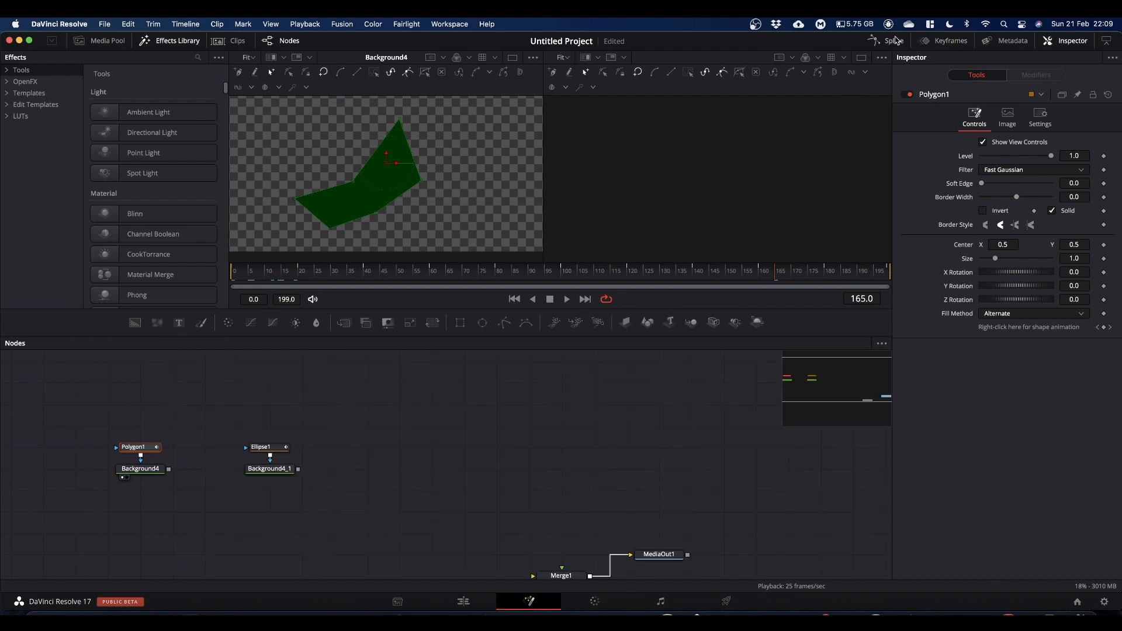
# Step: Show Polygon1's Polyline animation as a curve in the Spline editor
pyautogui.click(892, 40)
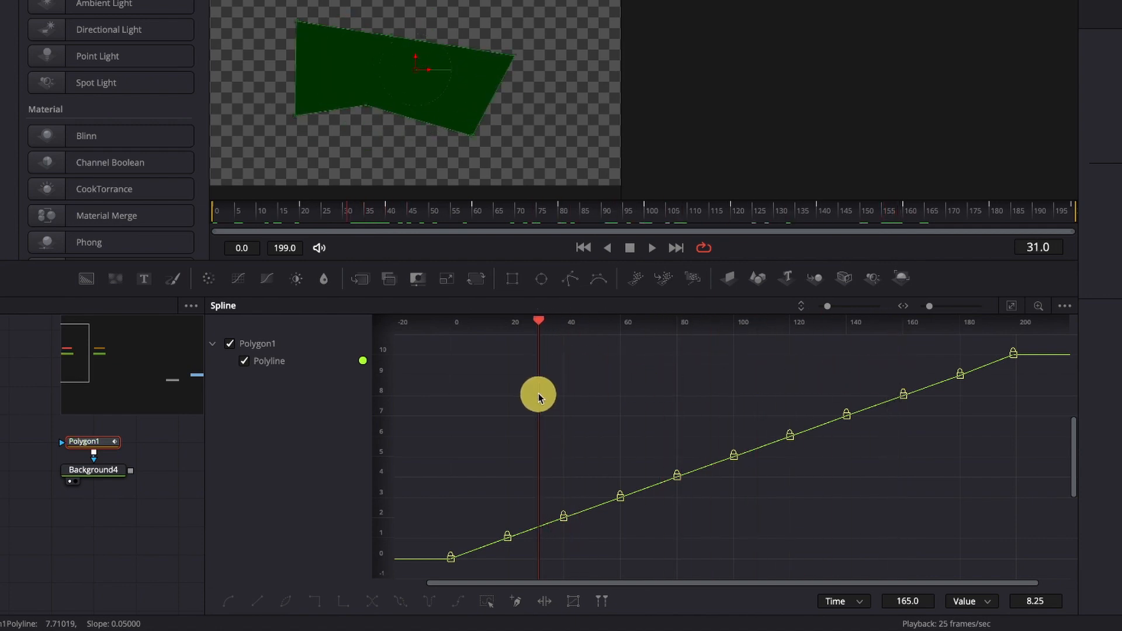
# Step: Select the middle keyframes in the Spline editor, play back to check the motion, then undo
pyautogui.moveTo(540, 397); pyautogui.dragTo(905, 390)
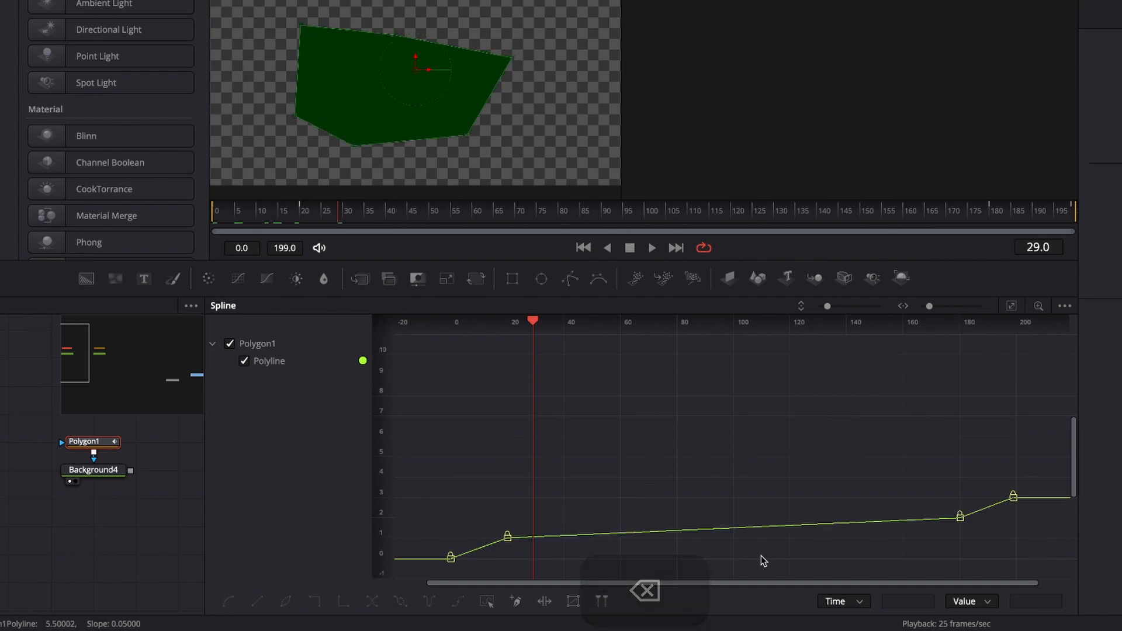
pyautogui.press('space')
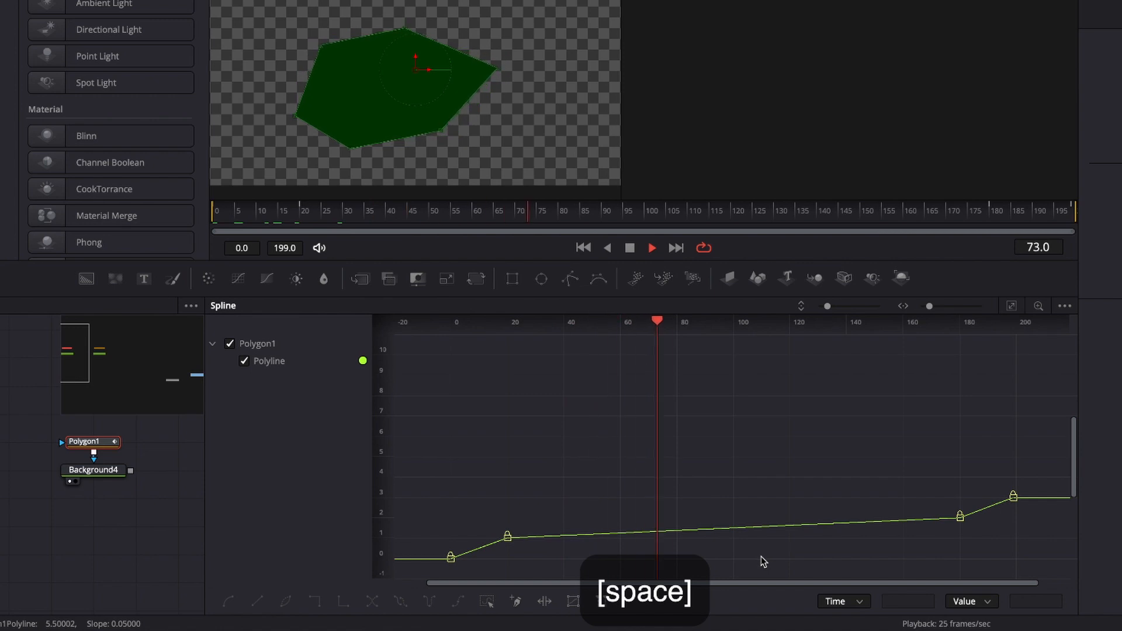
pyautogui.press('space')
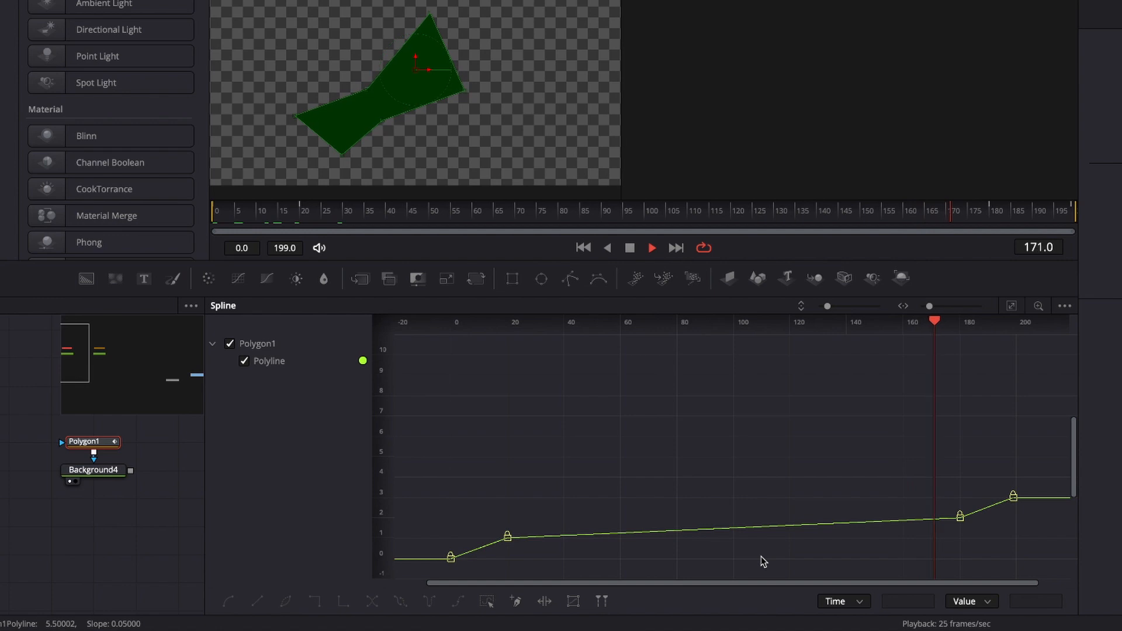
pyautogui.press('space')
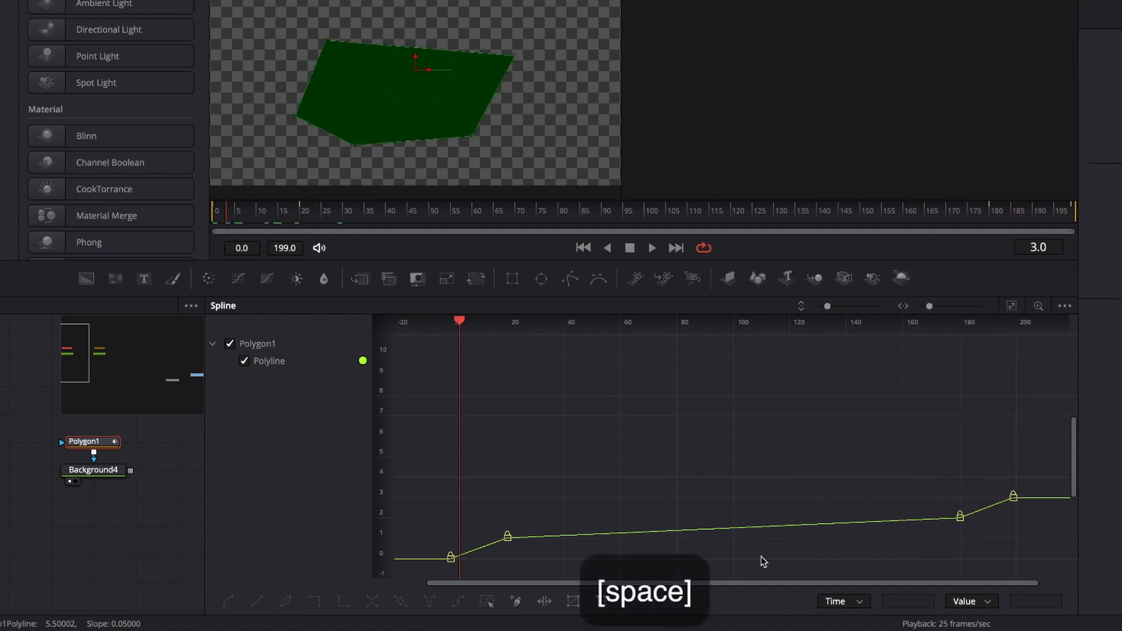
pyautogui.press('cmd+z')
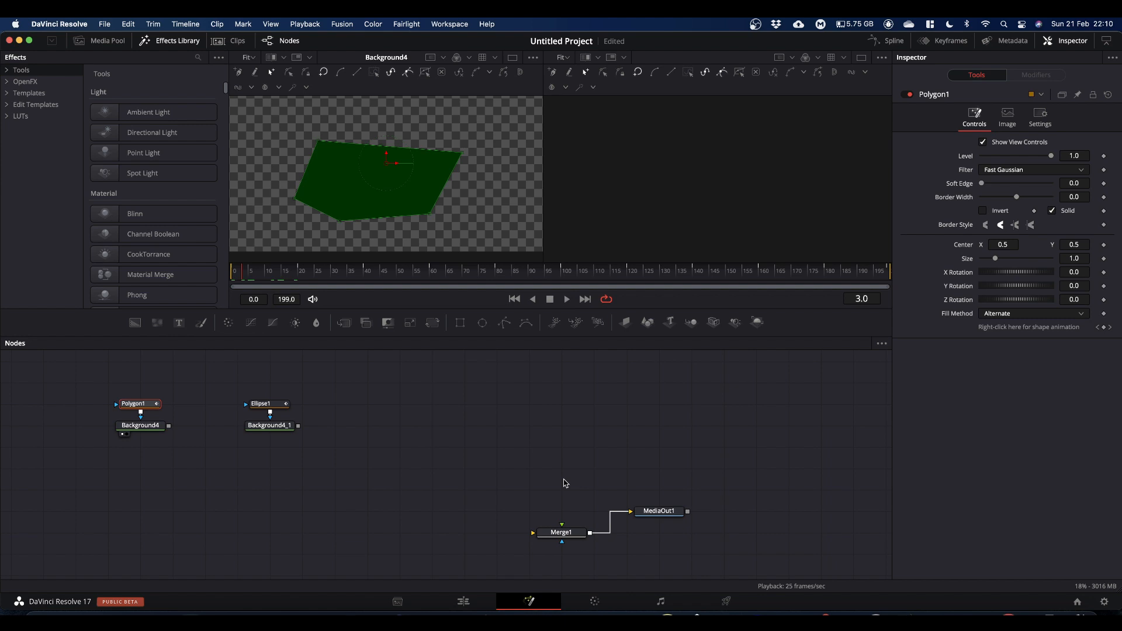
pyautogui.moveTo(739, 398)
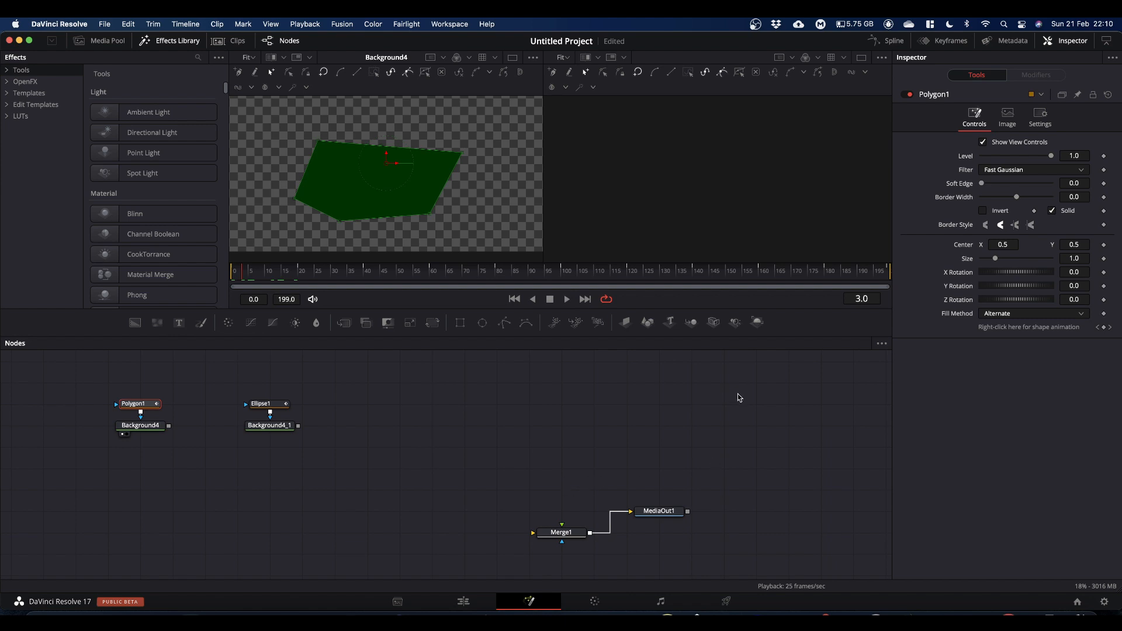
pyautogui.moveTo(263, 384)
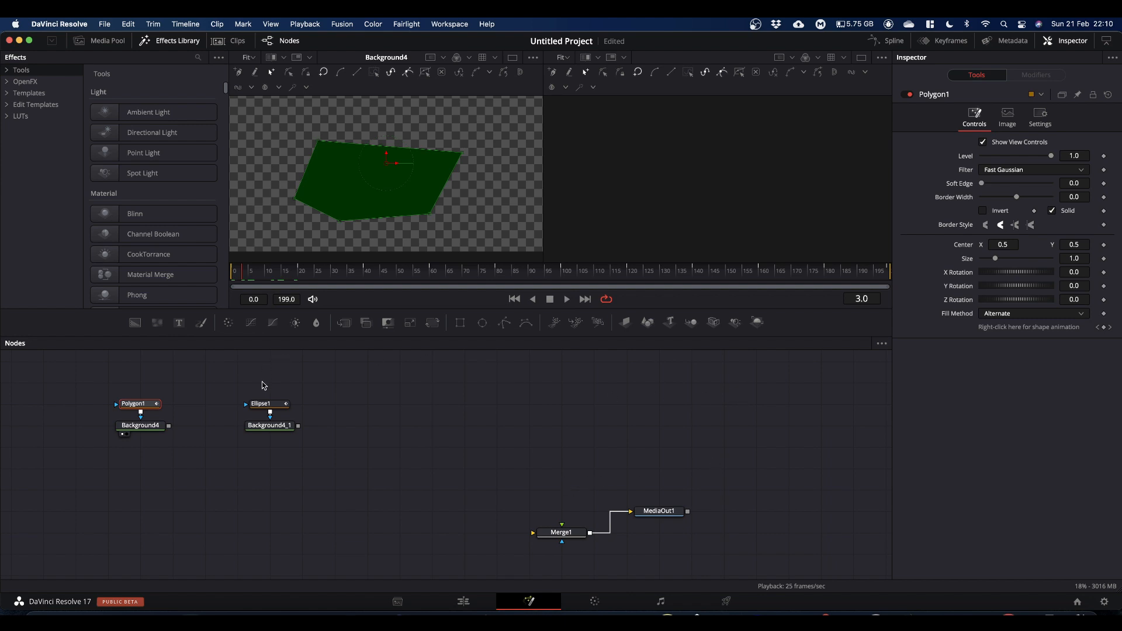
# Step: Load Ellipse1's controls in the Inspector, showing its animated Center values
pyautogui.click(269, 403)
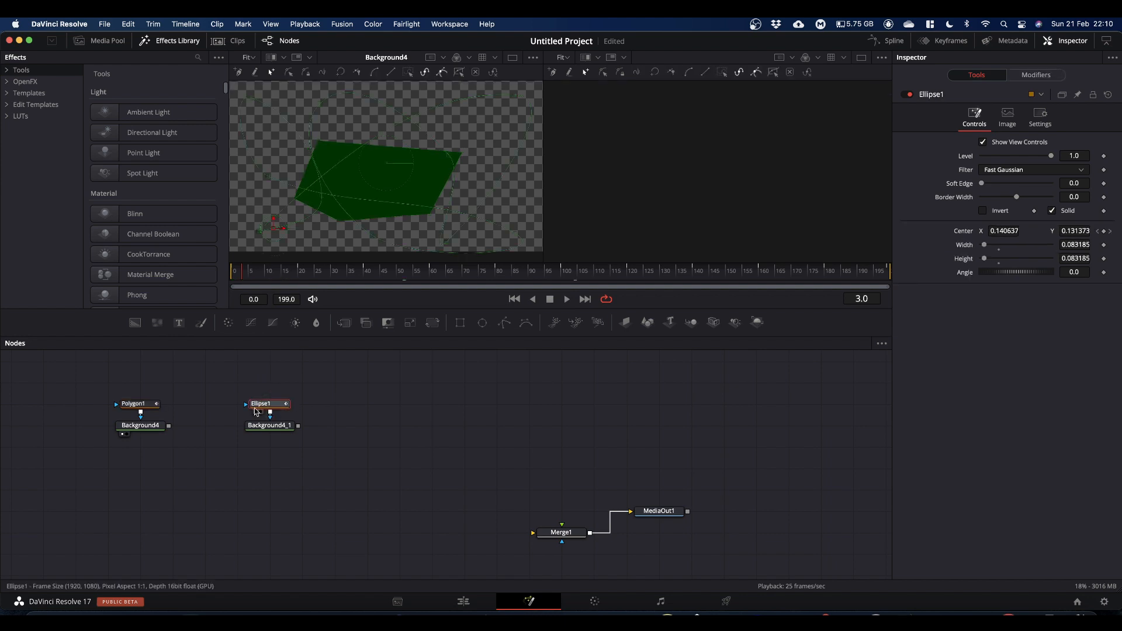
pyautogui.moveTo(243, 422)
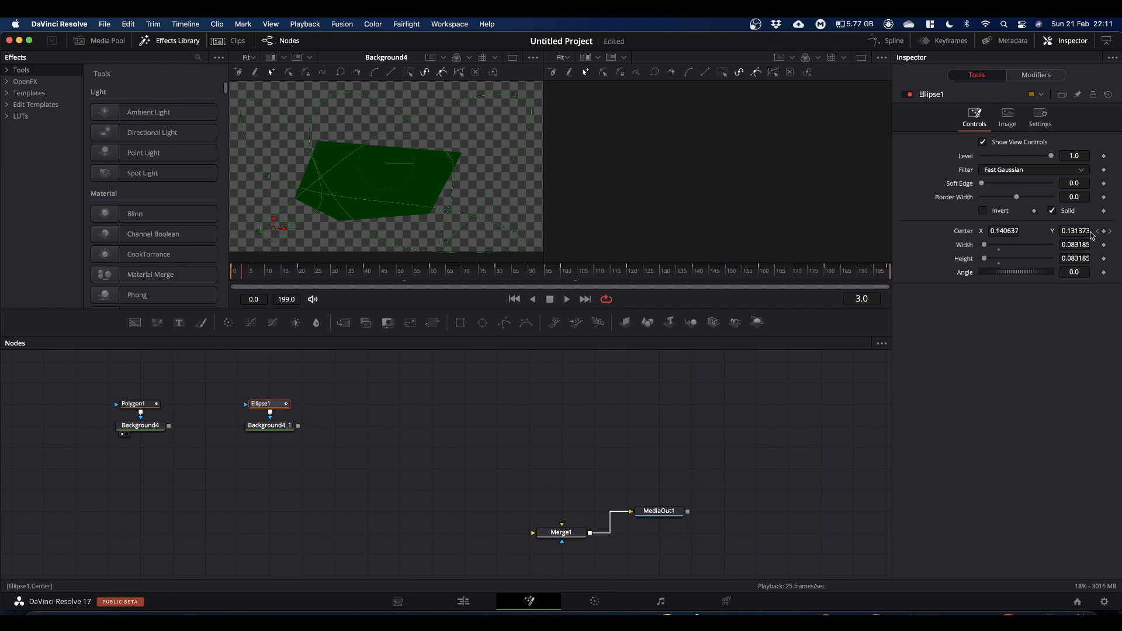
pyautogui.moveTo(1098, 235)
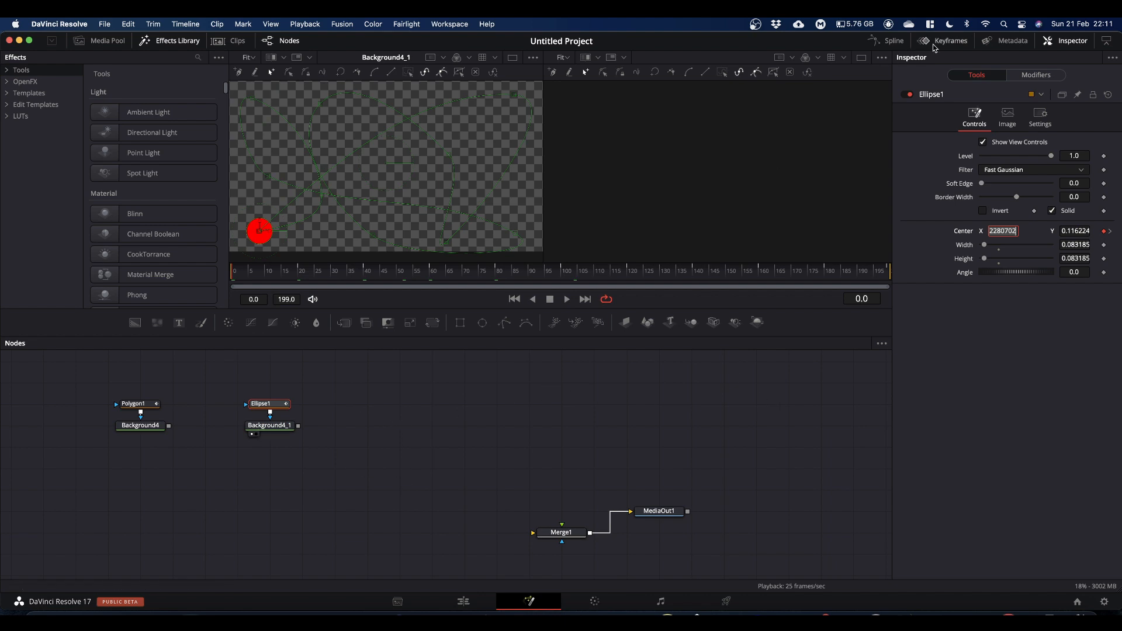
# Step: Show the Keyframes editor with Ellipse1's Center Path Displacement track expanded and its keyframes restored by undo
pyautogui.click(949, 41)
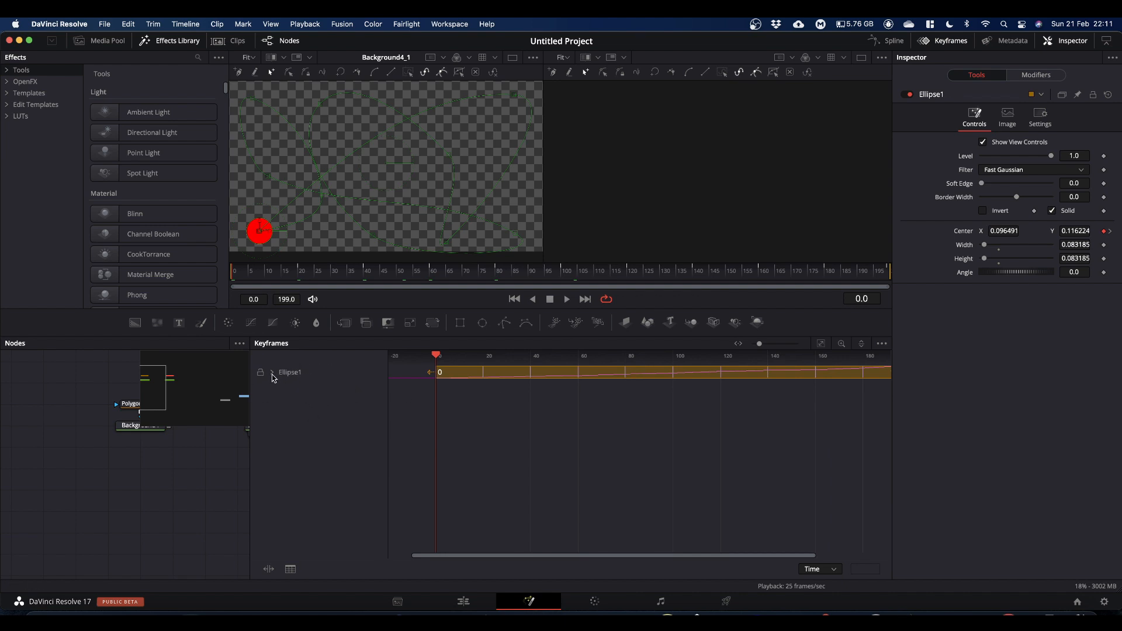
pyautogui.click(271, 372)
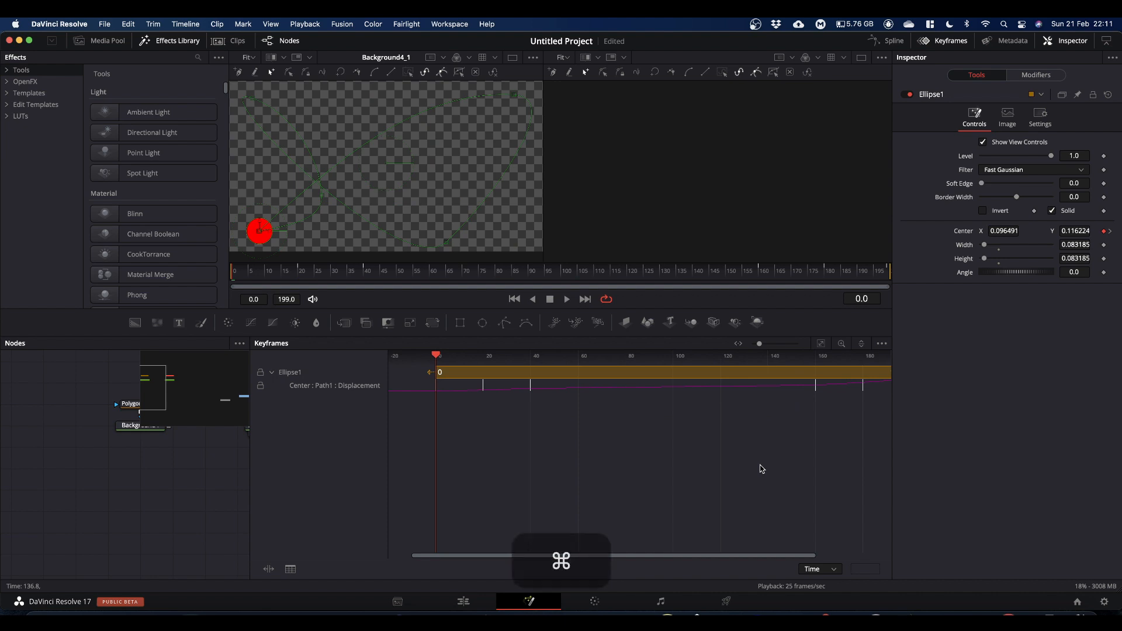
pyautogui.press('cmd+z')
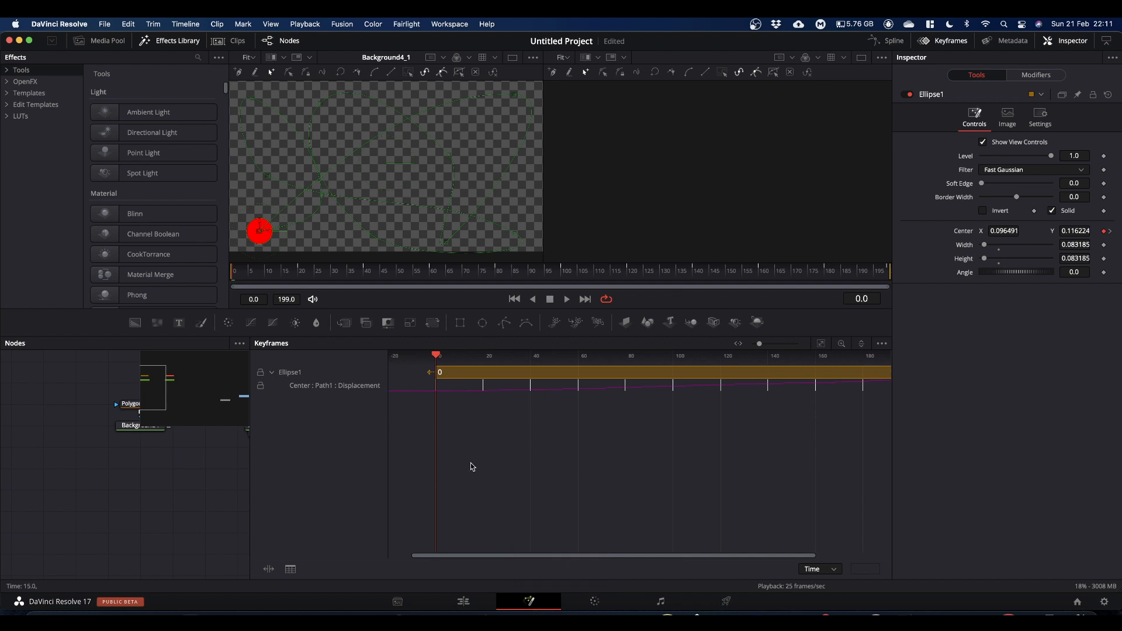
pyautogui.rightClick(964, 230)
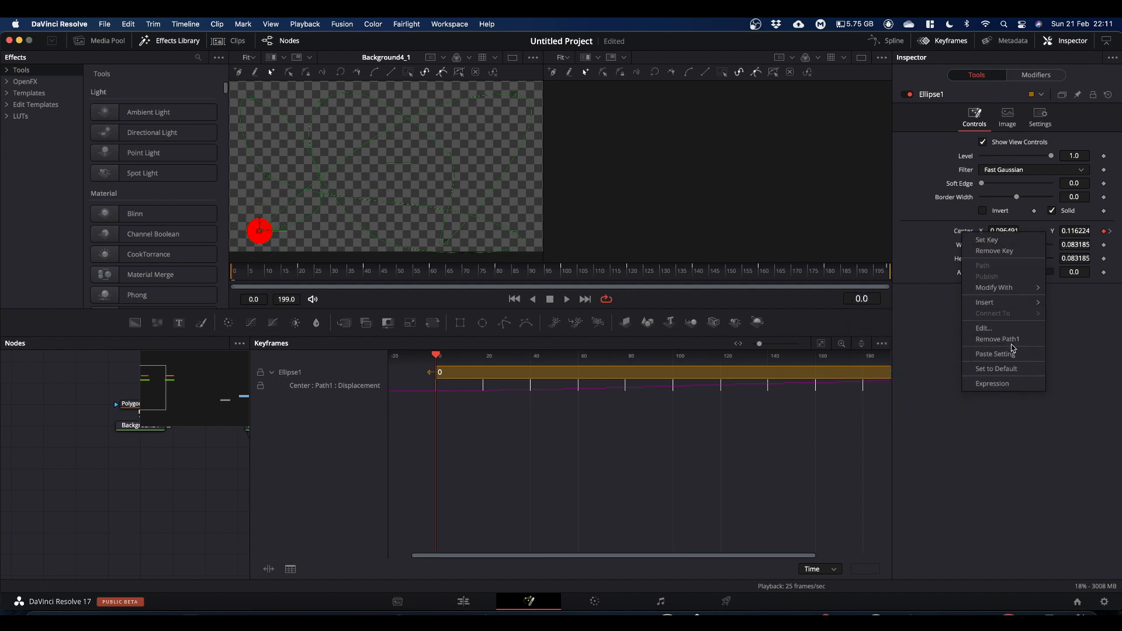
pyautogui.moveTo(997, 339)
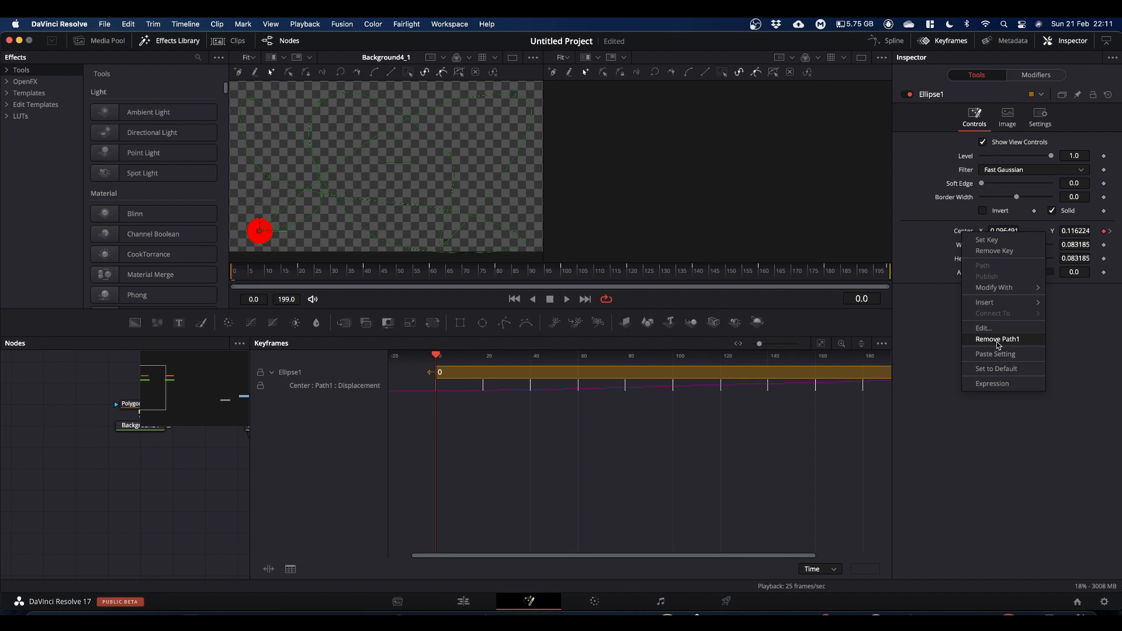
pyautogui.click(997, 339)
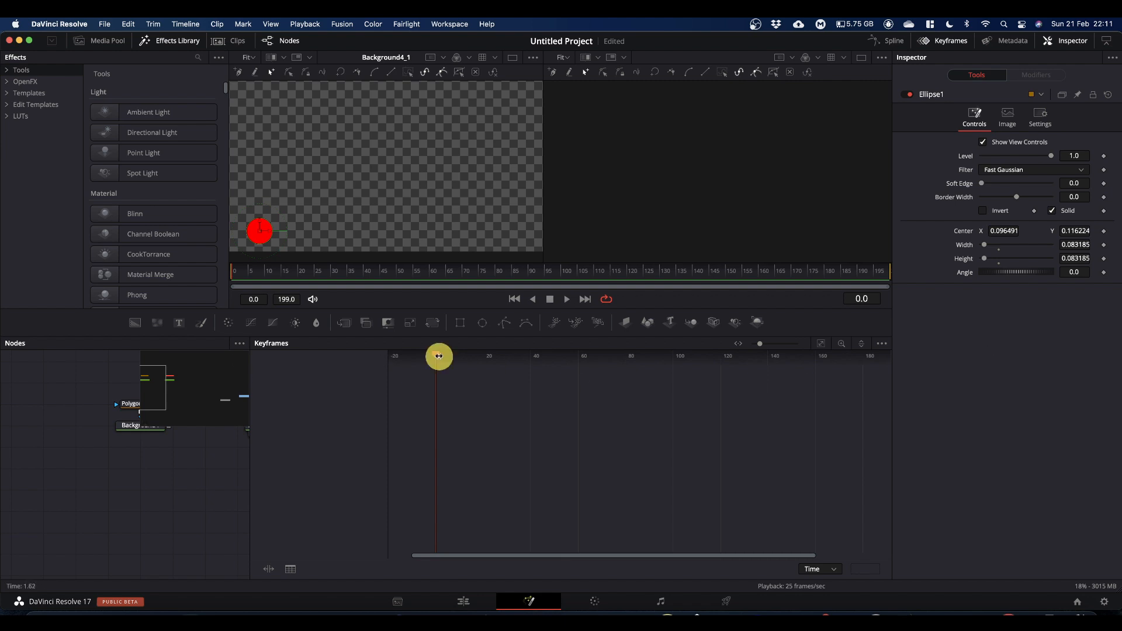
pyautogui.moveTo(438, 356); pyautogui.dragTo(601, 356)
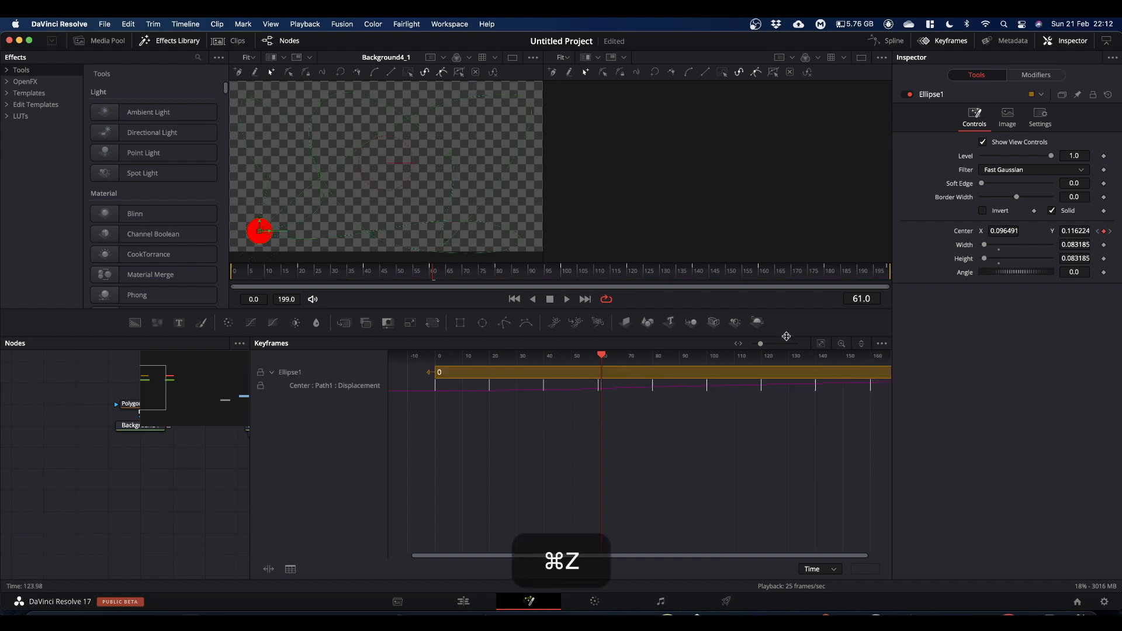
# Step: Delete Ellipse1's Center Displacement keyframes after frame 0, leaving one at the start
pyautogui.click(820, 344)
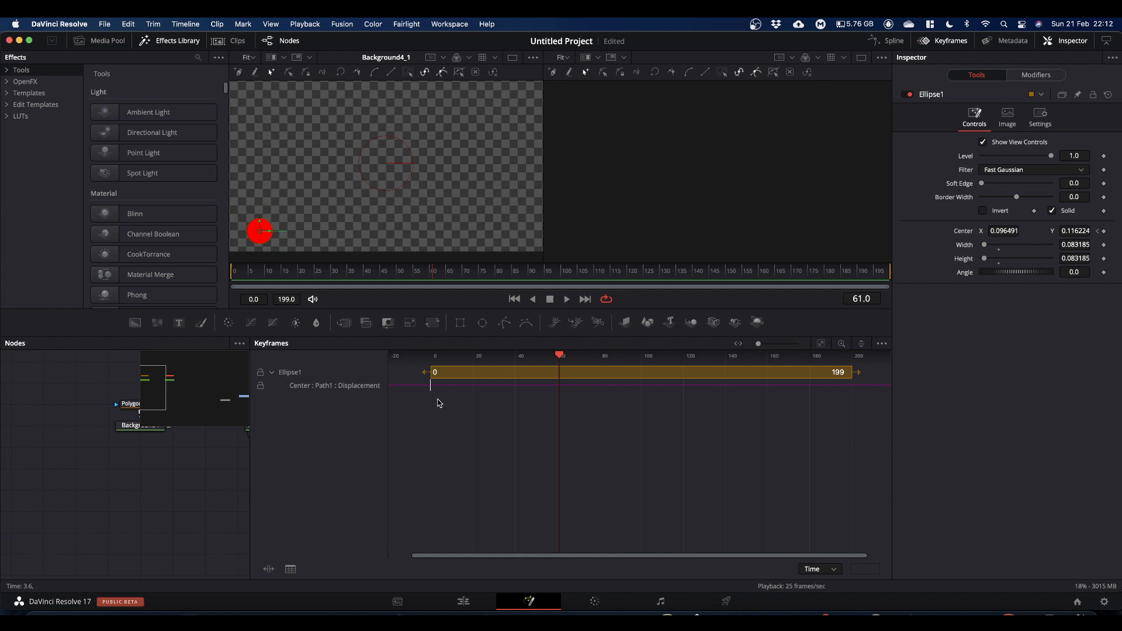
pyautogui.moveTo(446, 287)
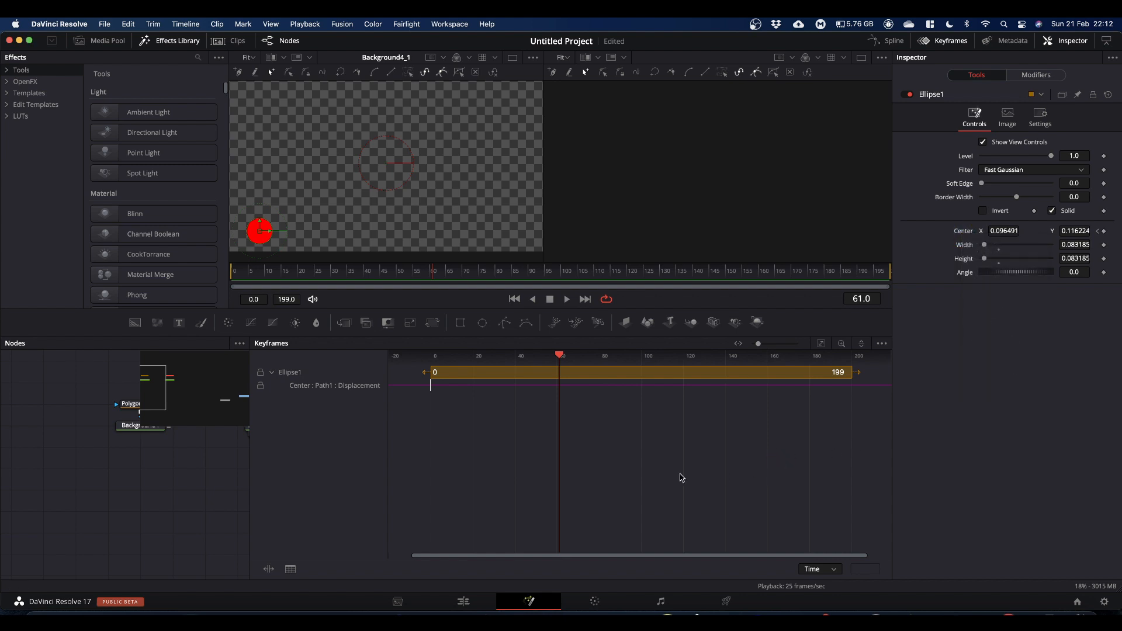
# Step: Restore Ellipse1's full Center Displacement keyframe row and play back the ellipse moving along its path
pyautogui.press('cmd+z')
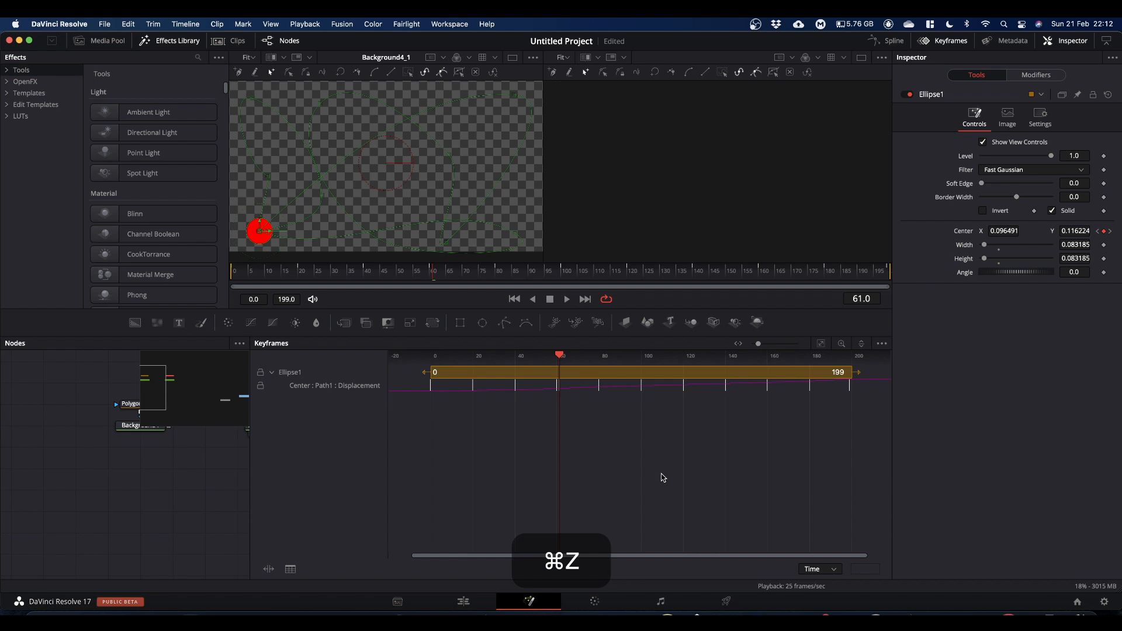
pyautogui.press('space')
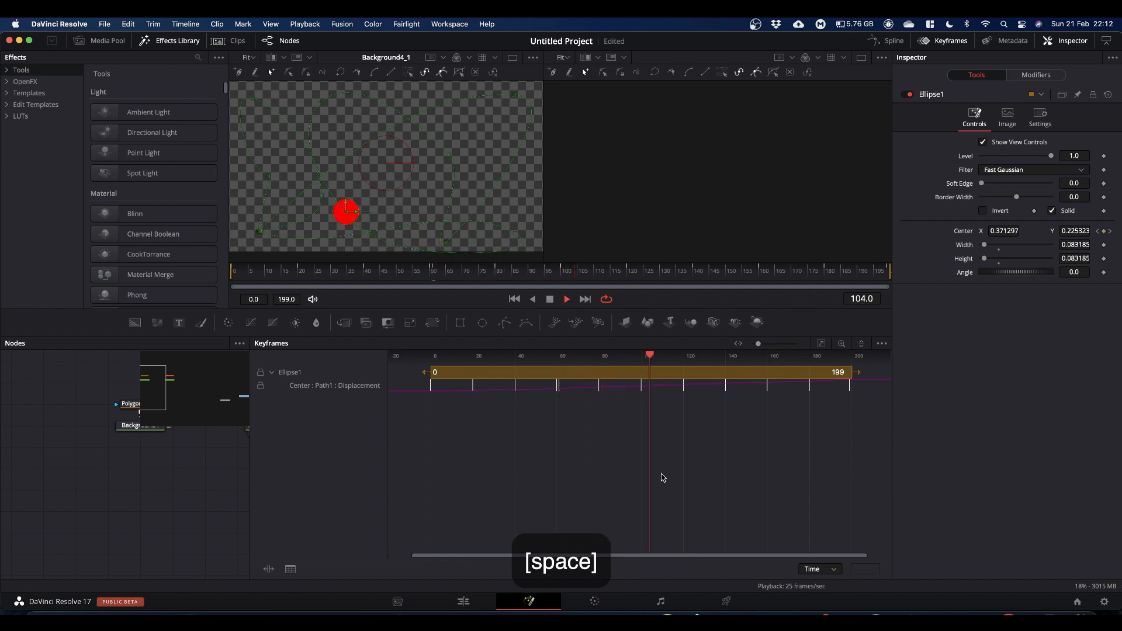
pyautogui.press('space')
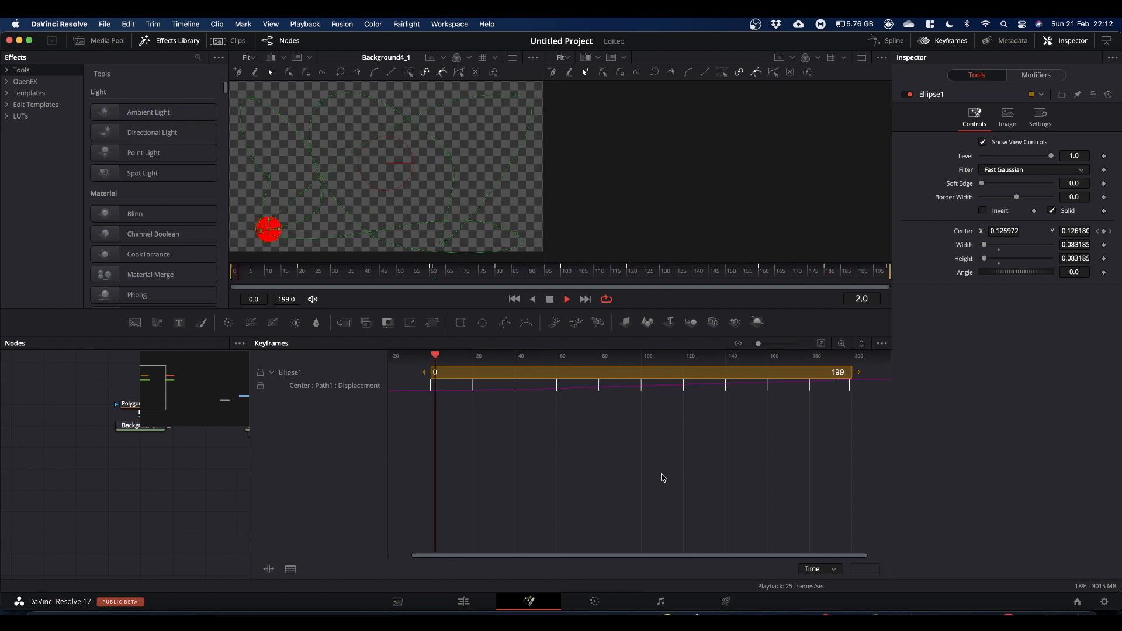
# Step: Select keyframes along Ellipse1's Center Displacement track in the Keyframes editor
pyautogui.click(538, 356)
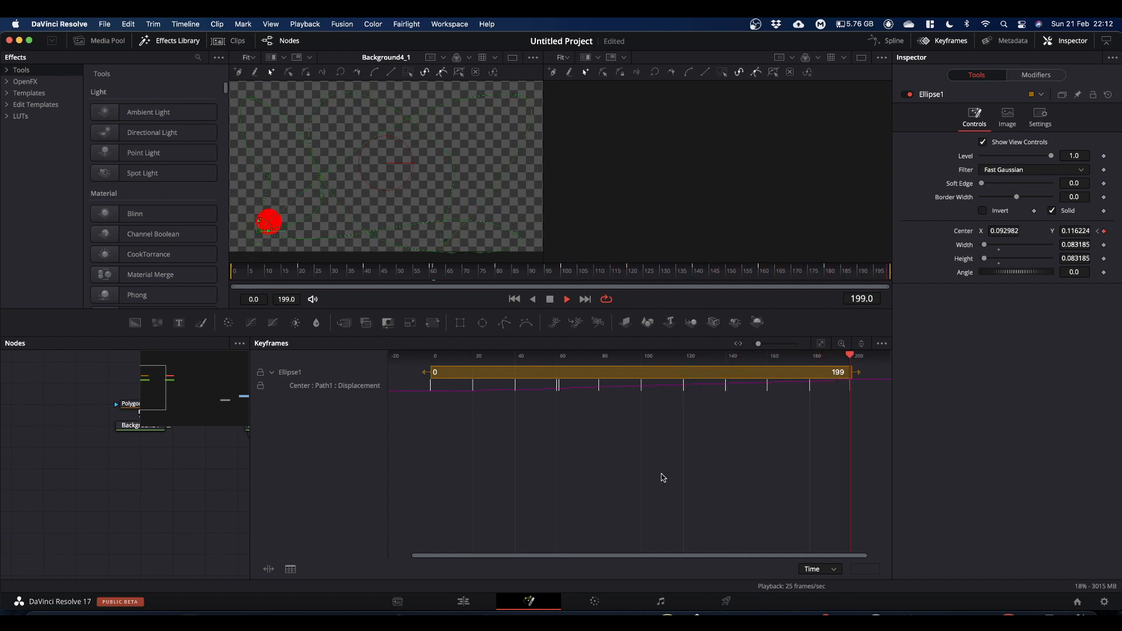
pyautogui.click(530, 356)
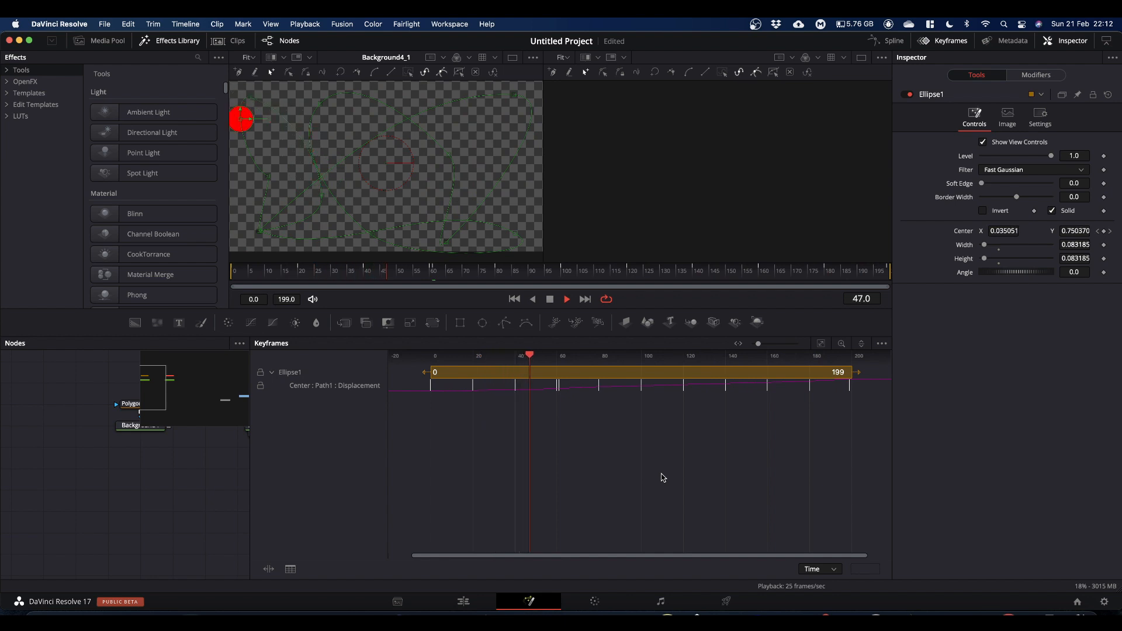
pyautogui.click(632, 354)
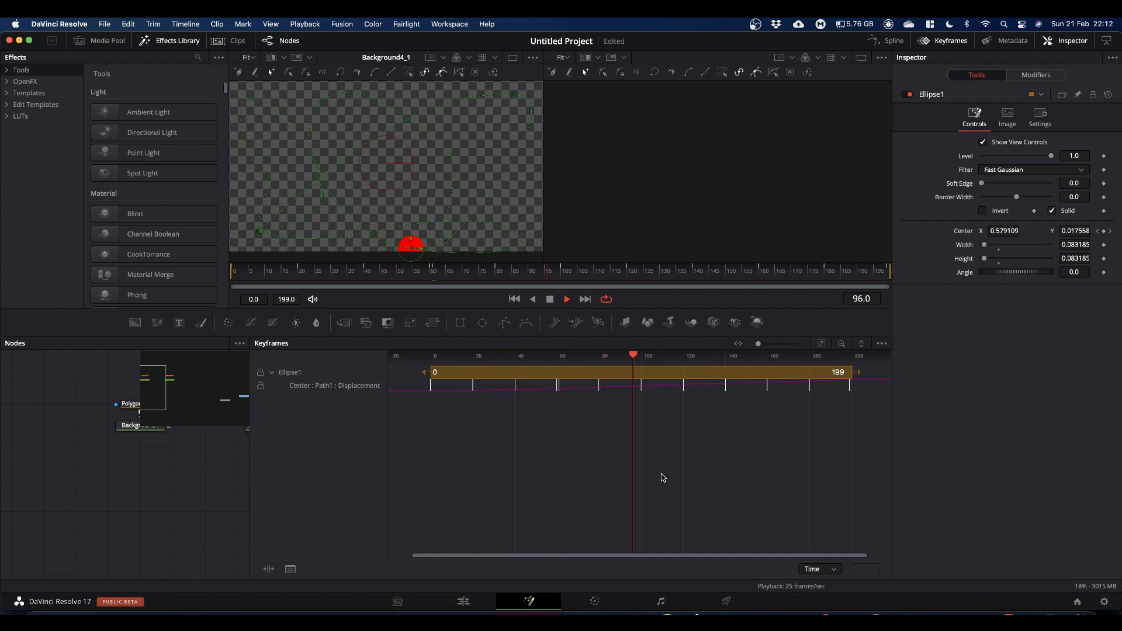